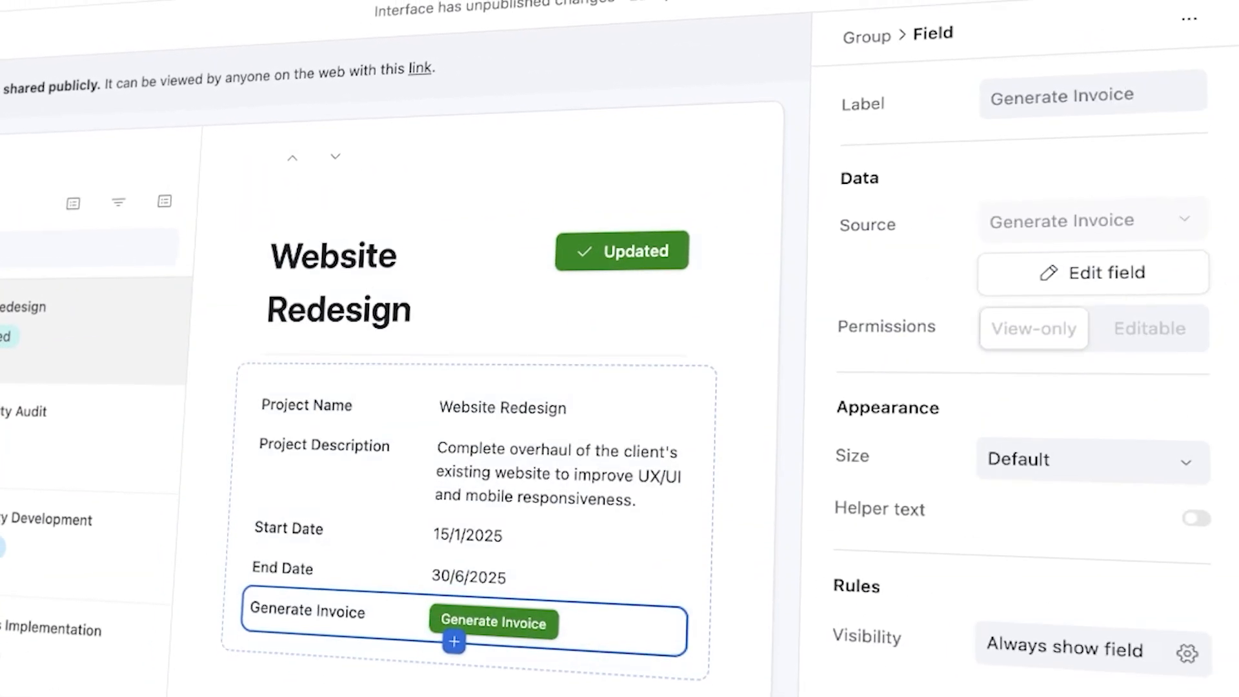
# Switch to Airtable and add a new Button-type field to the Leads table
pyautogui.click(1091, 272)
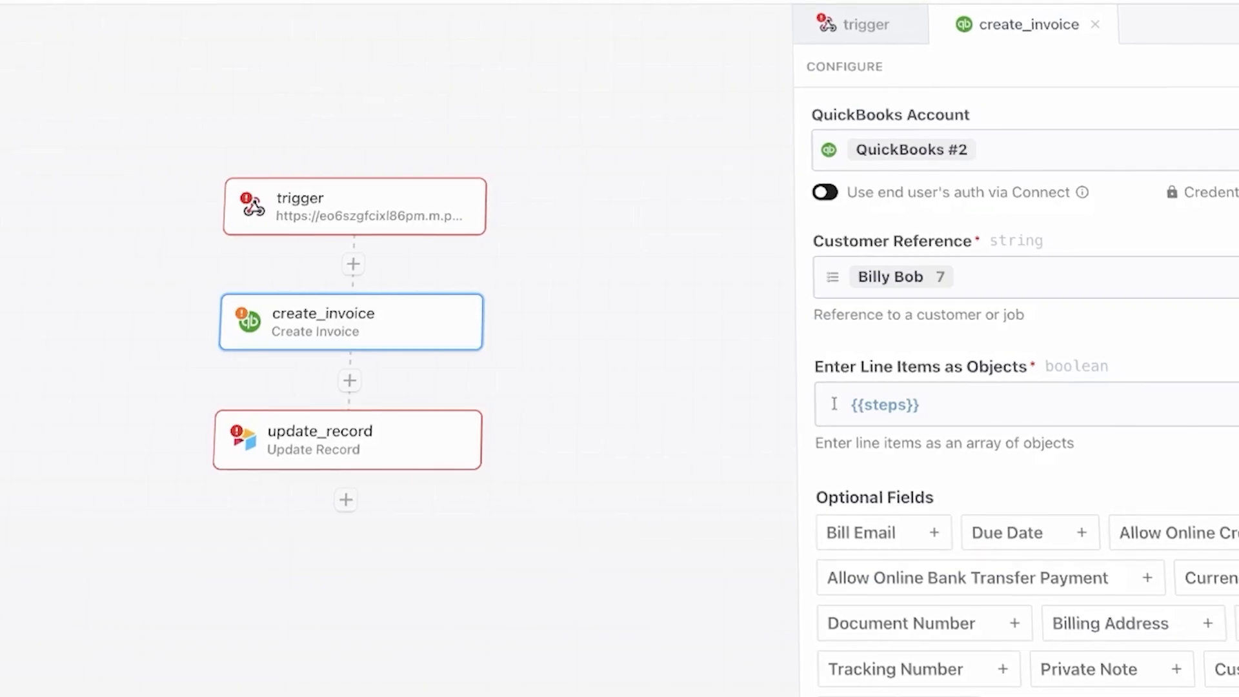
pyautogui.click(853, 24)
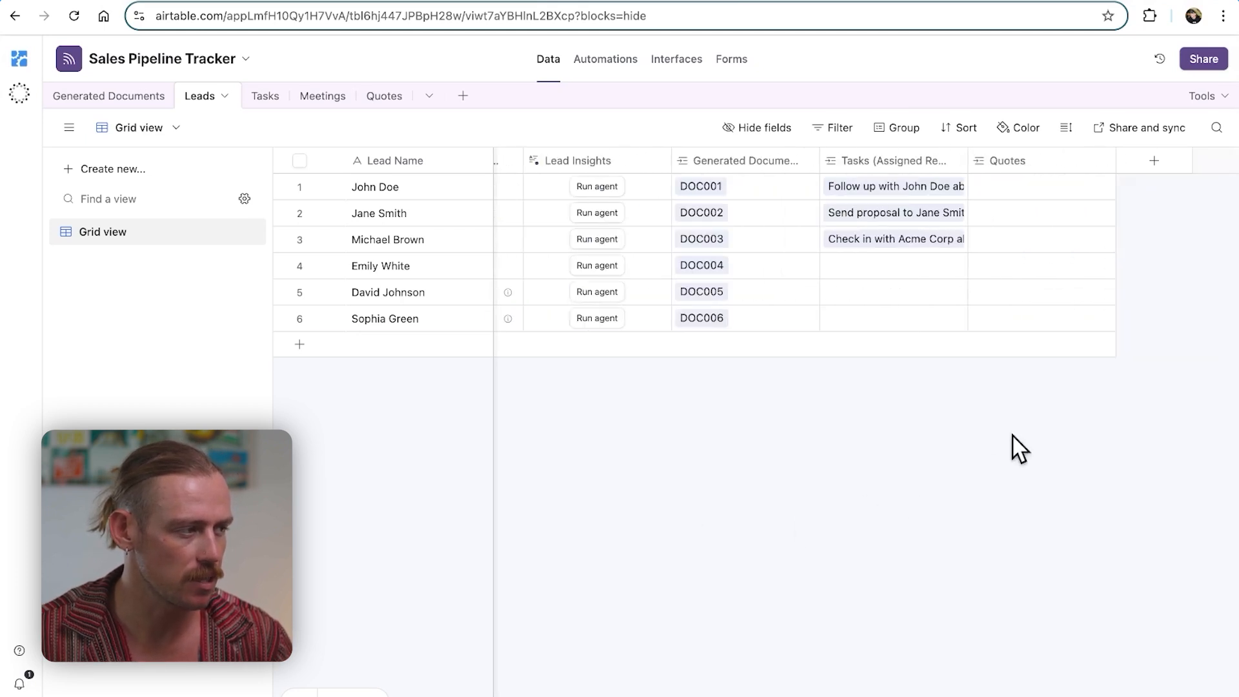
pyautogui.click(1155, 160)
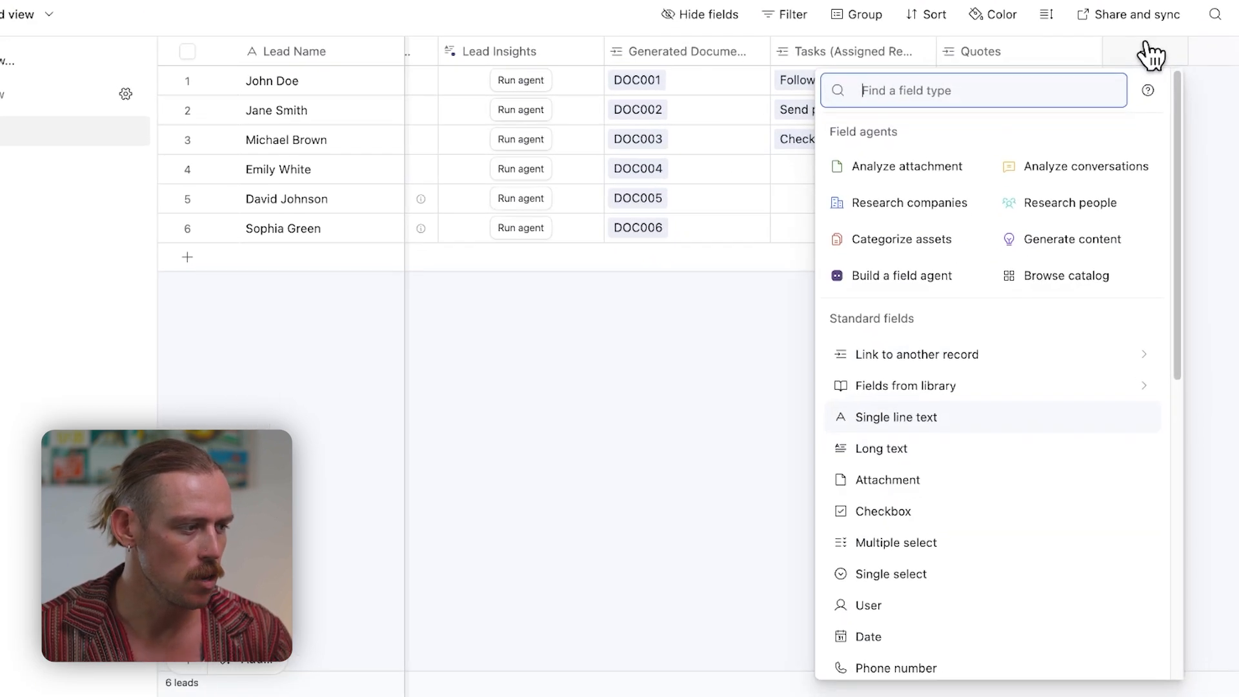
pyautogui.write('but')
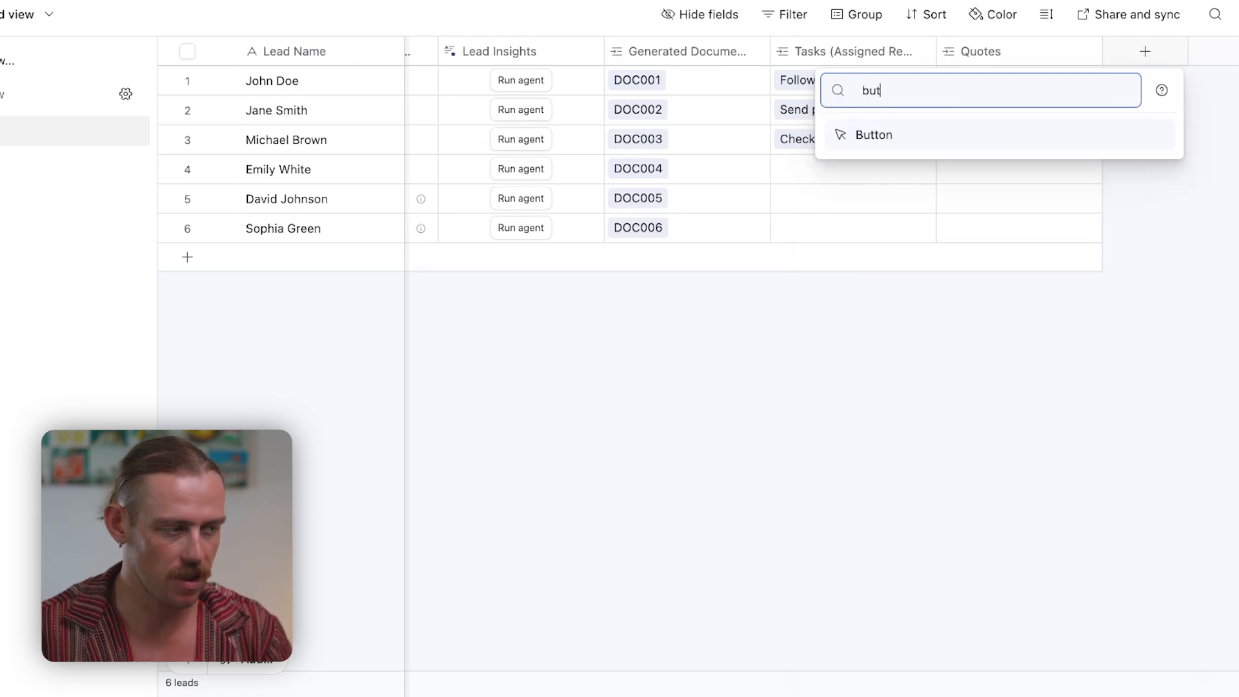
pyautogui.click(873, 134)
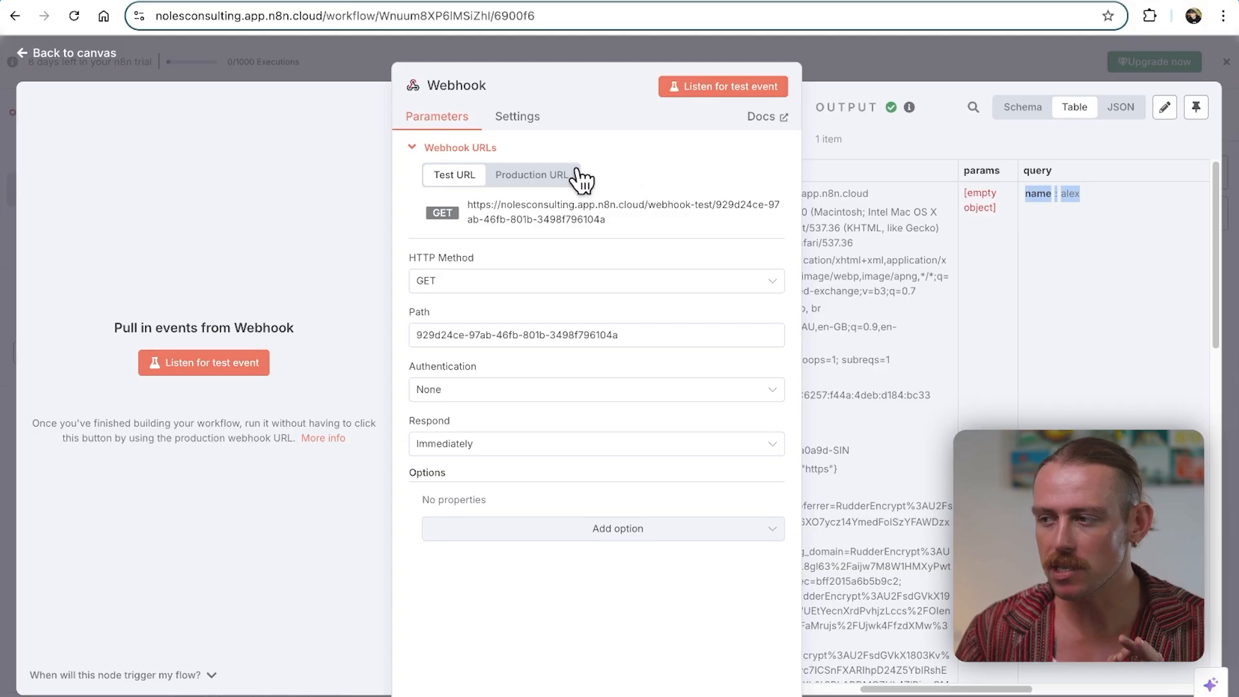
# View the Webhook's production URL, then reopen the Webhook node for its test URL
pyautogui.click(65, 53)
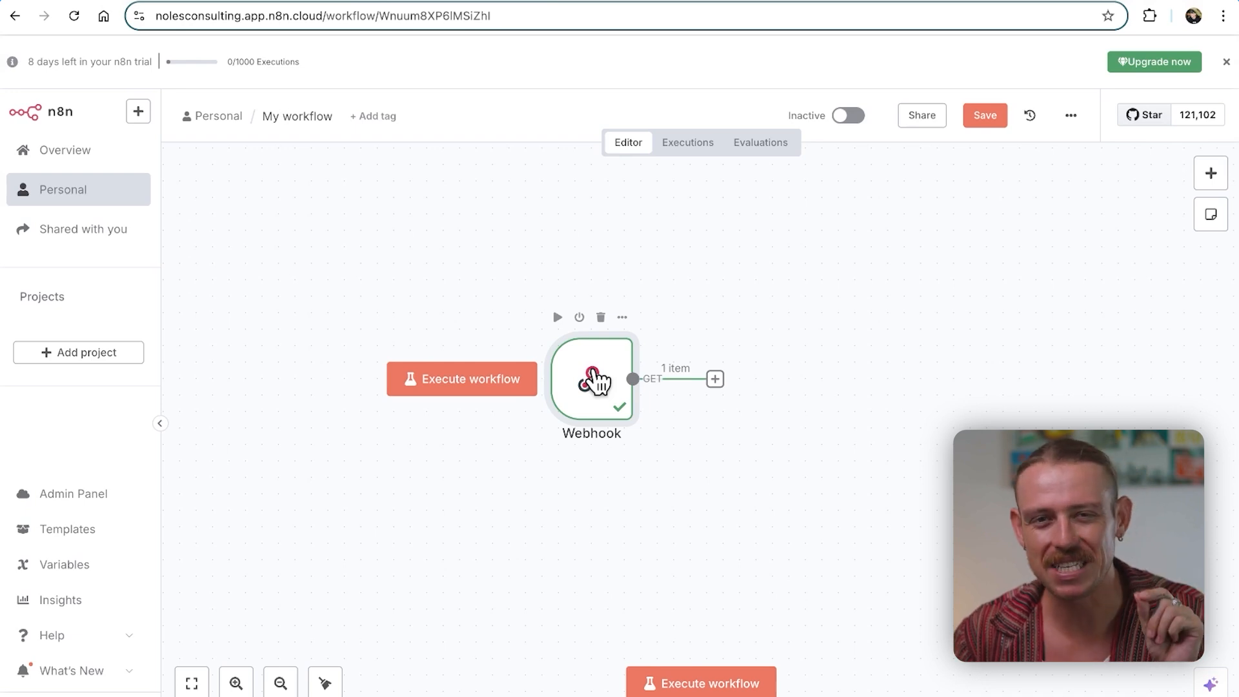
pyautogui.doubleClick(591, 379)
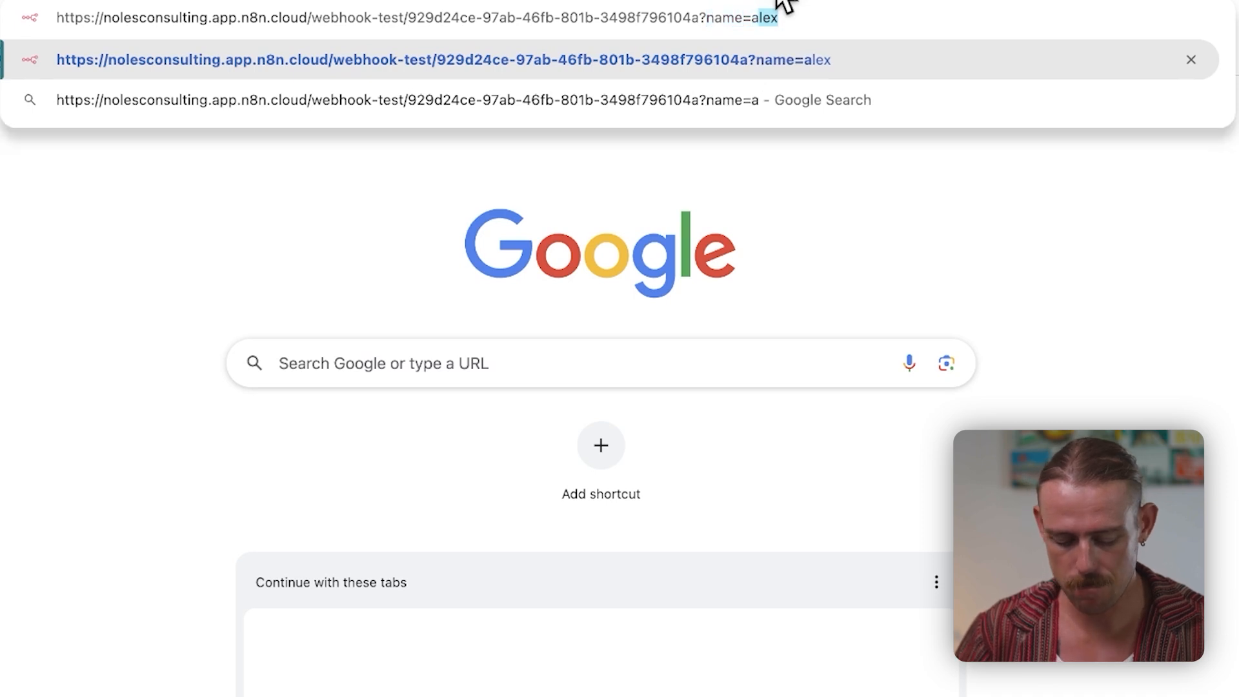
# Load the test webhook URL with name=alex to start the workflow, then return to n8n
pyautogui.write('lex')
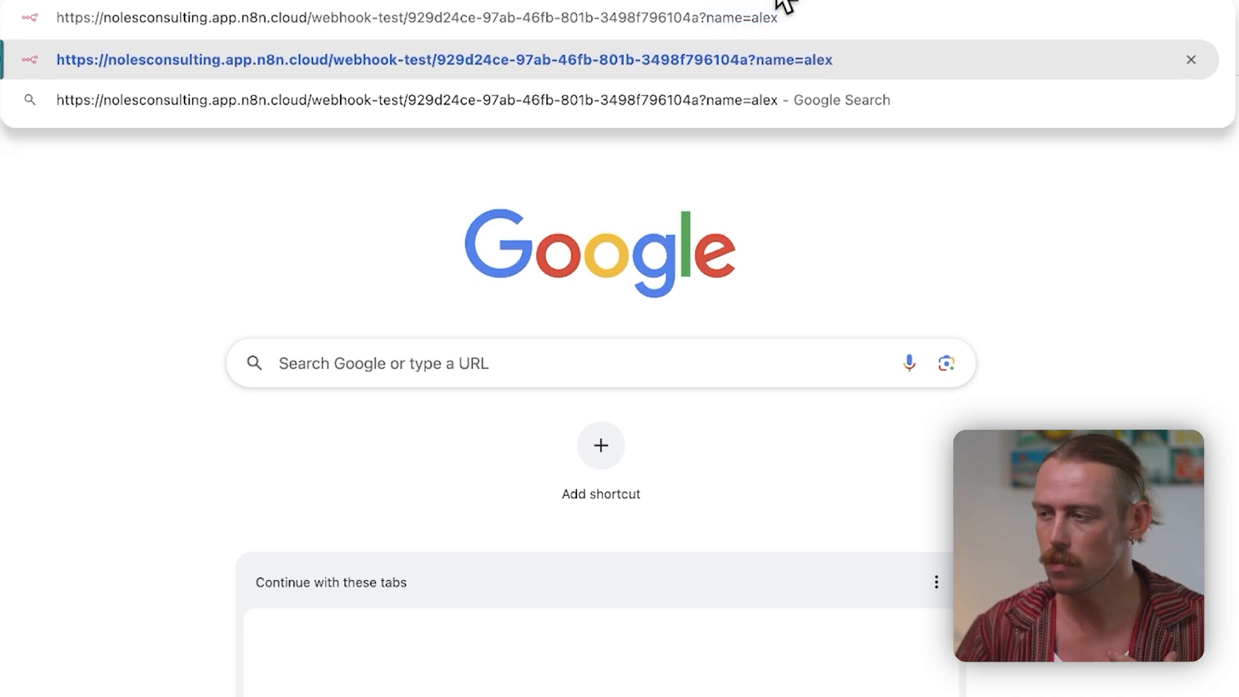
pyautogui.press('Return')
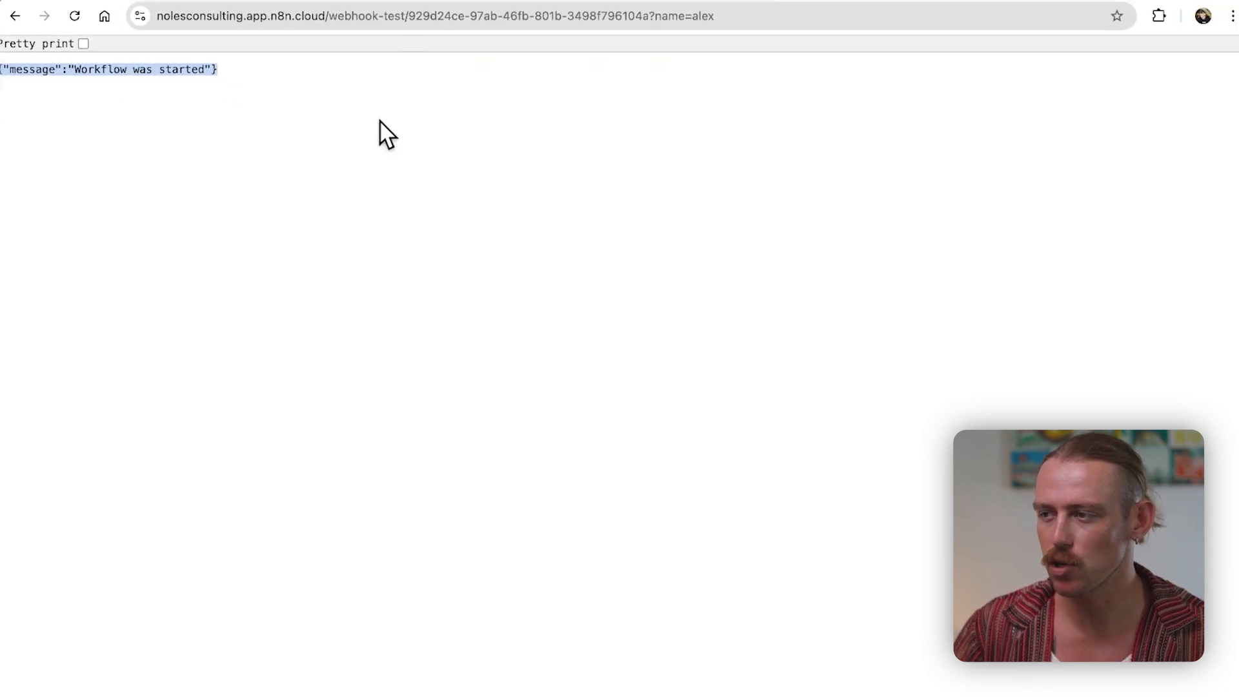
pyautogui.click(14, 15)
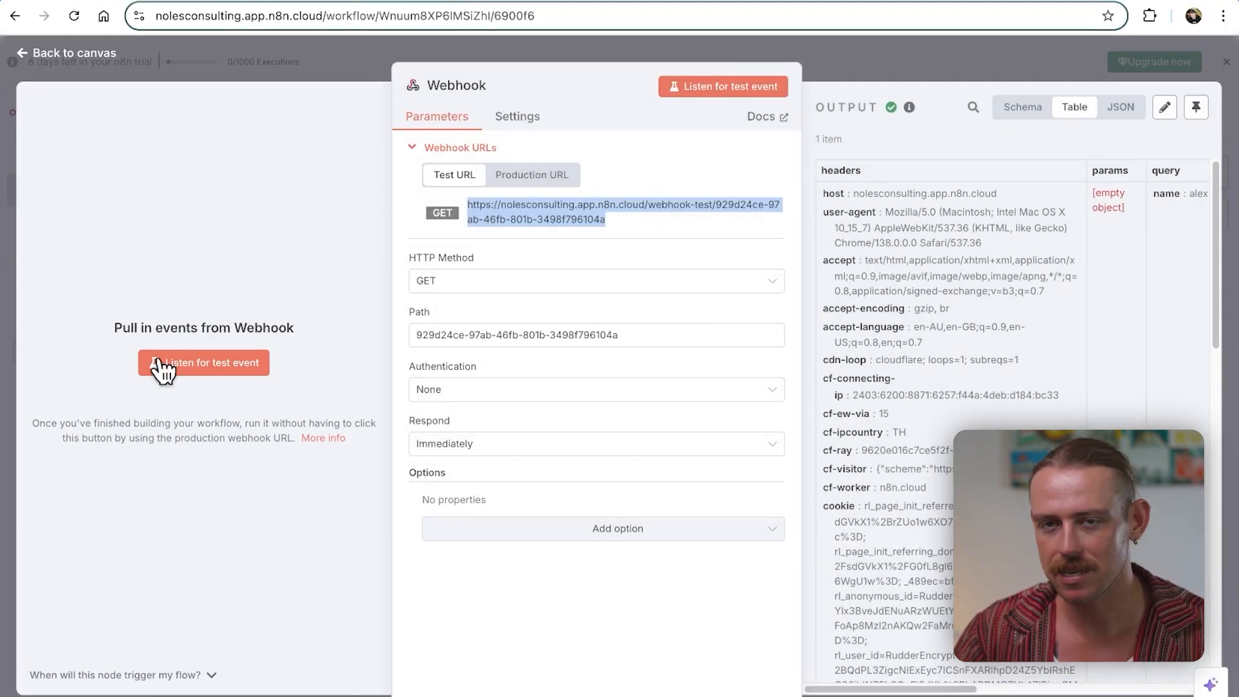
pyautogui.hscroll(3)
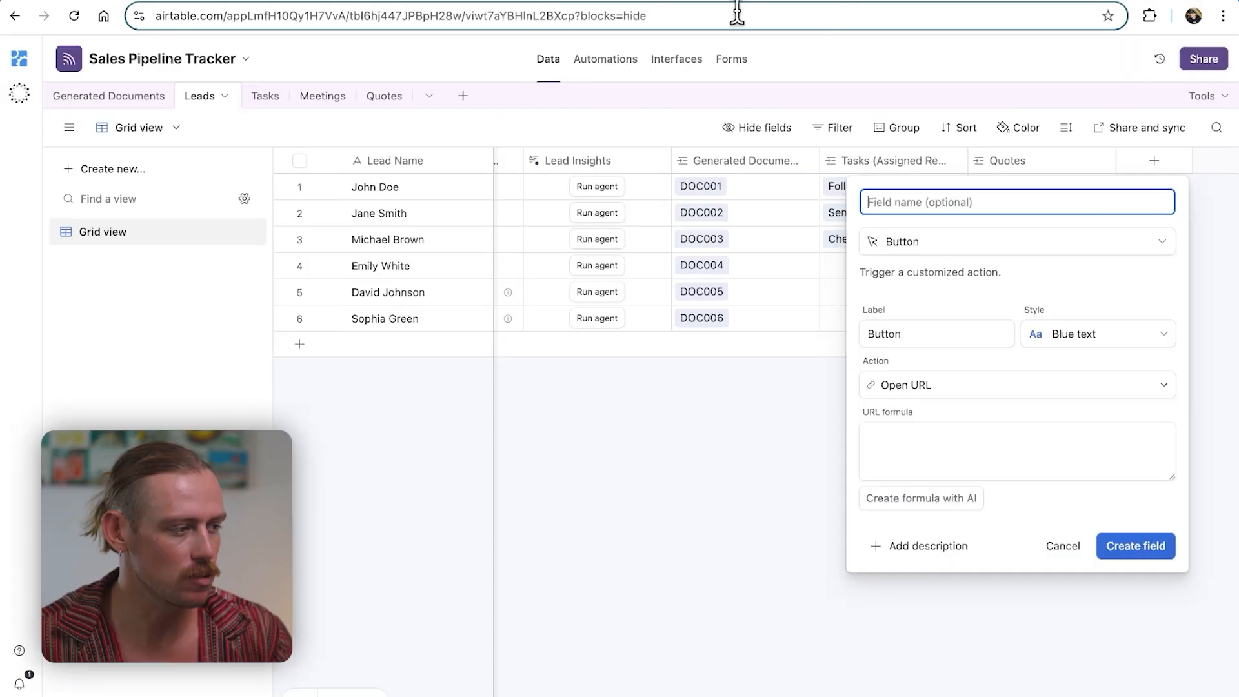
# Begin the button's Open URL formula appending {Lead Name} to the webhook address
pyautogui.click(1016, 451)
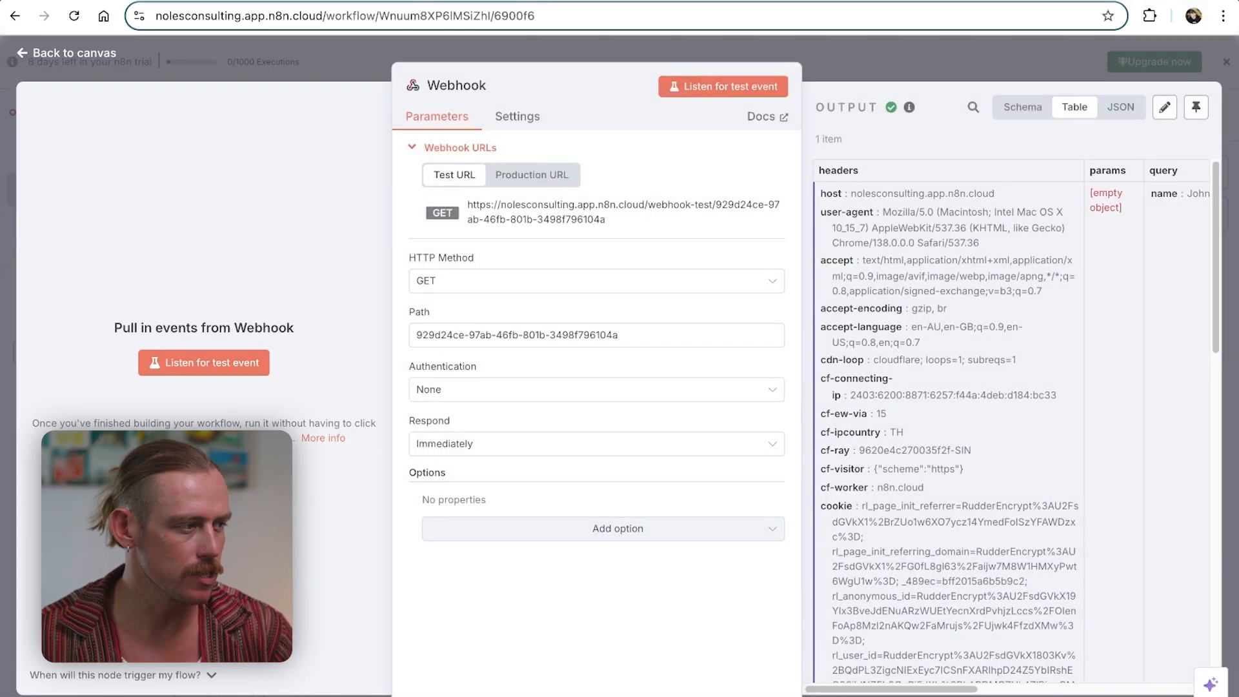
pyautogui.hscroll(3)
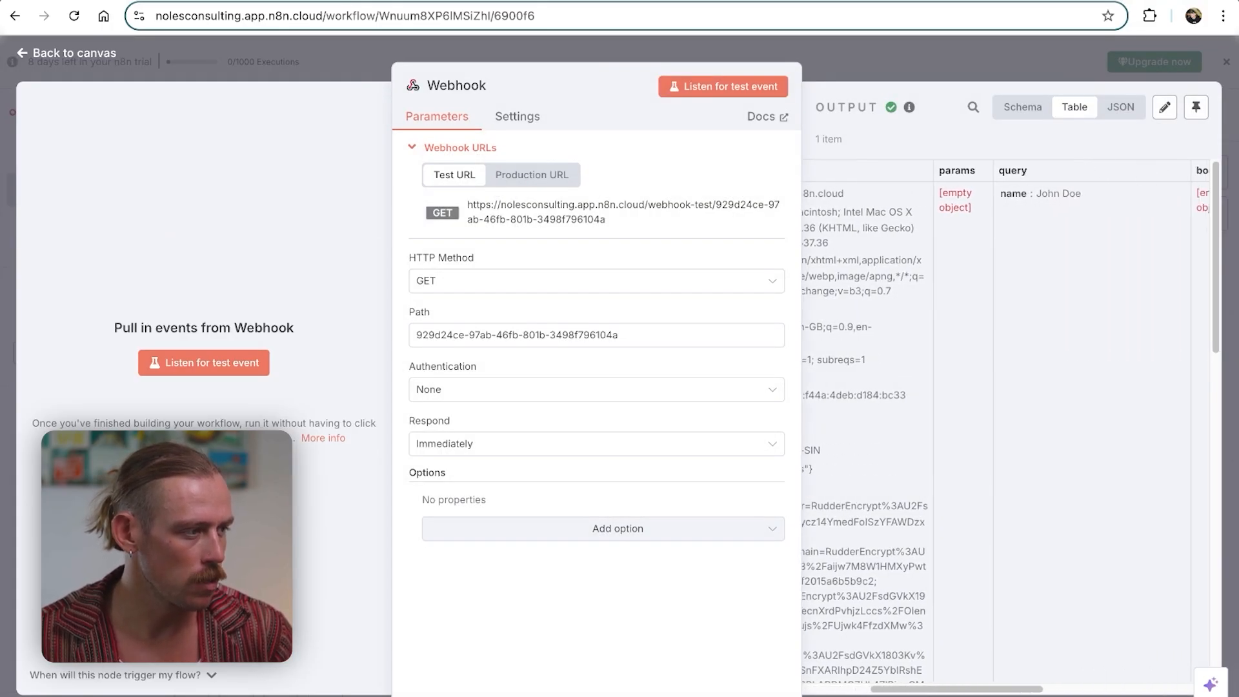
pyautogui.hscroll(3)
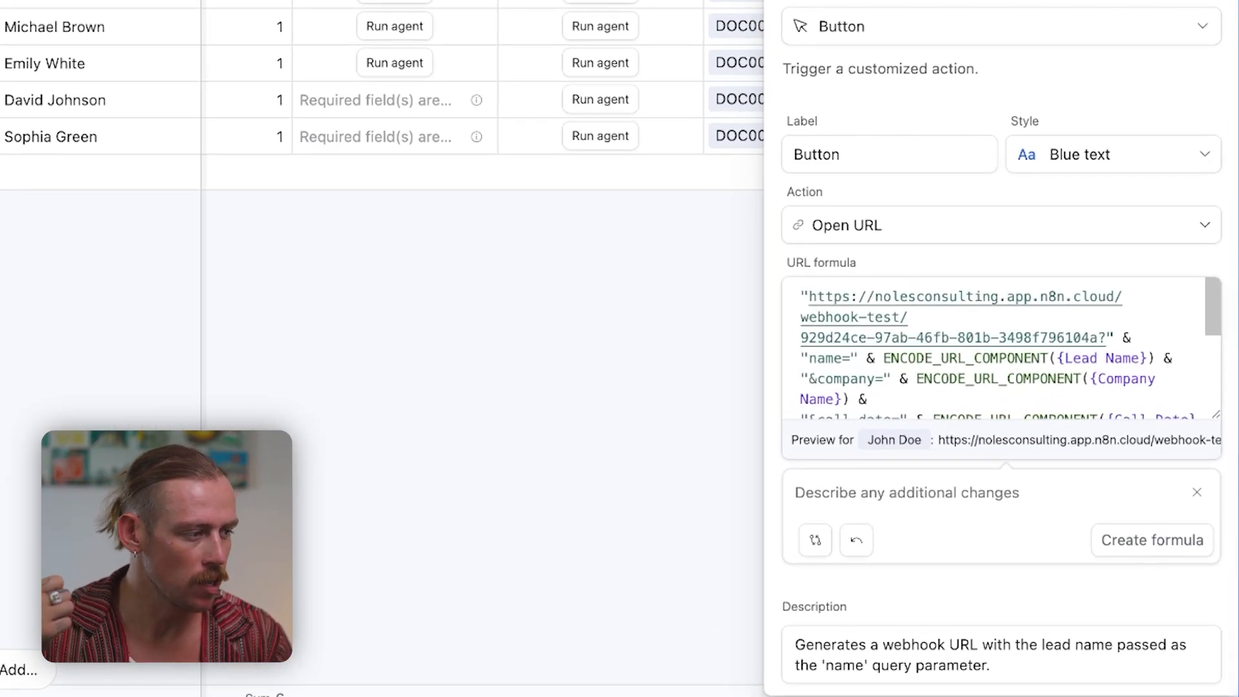
# Review the expanded URL formula with account type and client goal, and save the field
pyautogui.scroll(-3)
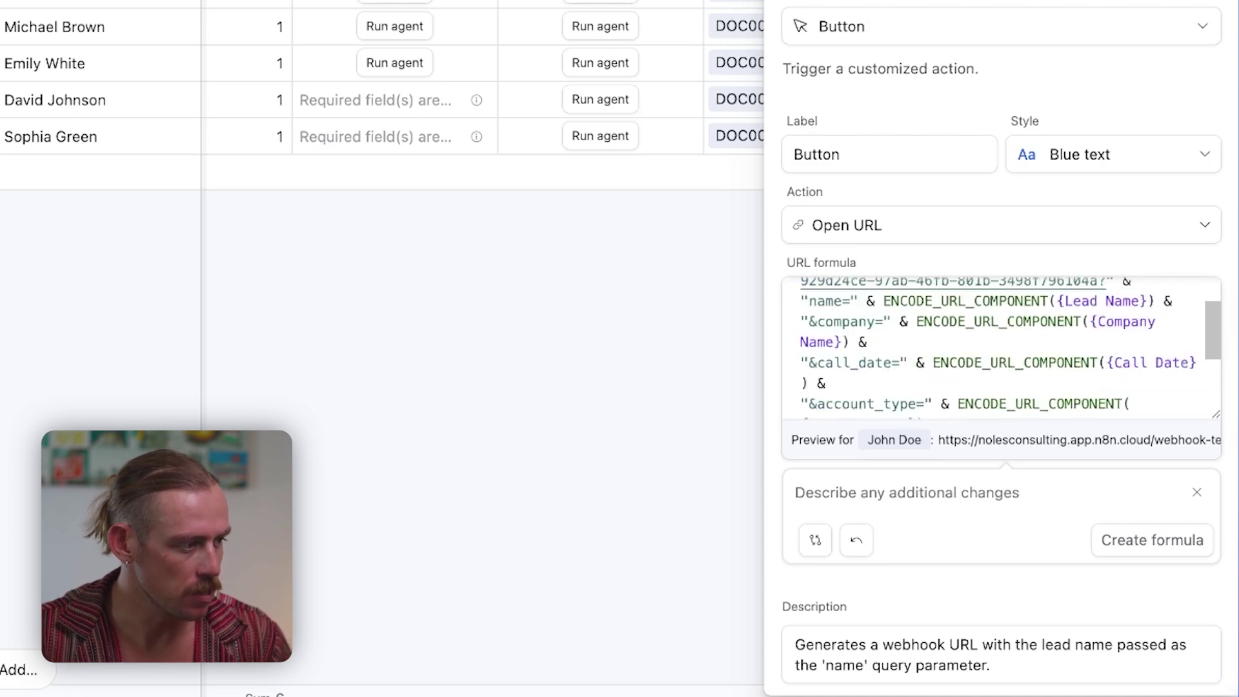
pyautogui.scroll(-3)
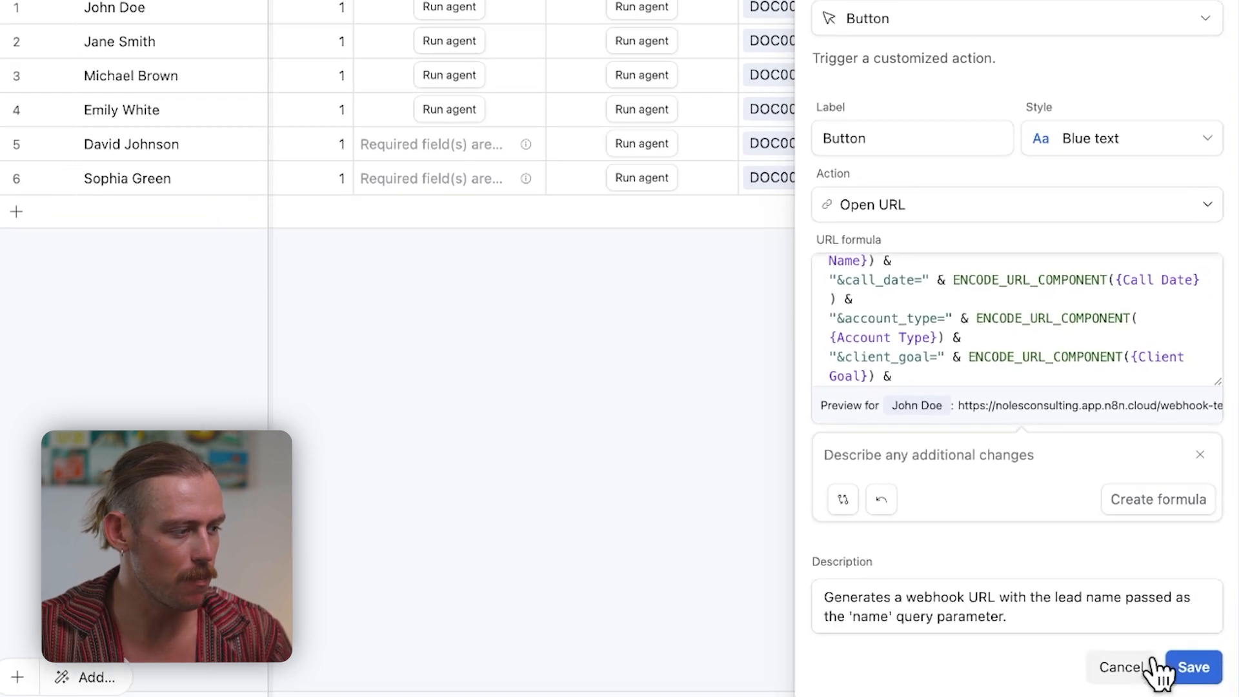
pyautogui.click(1193, 666)
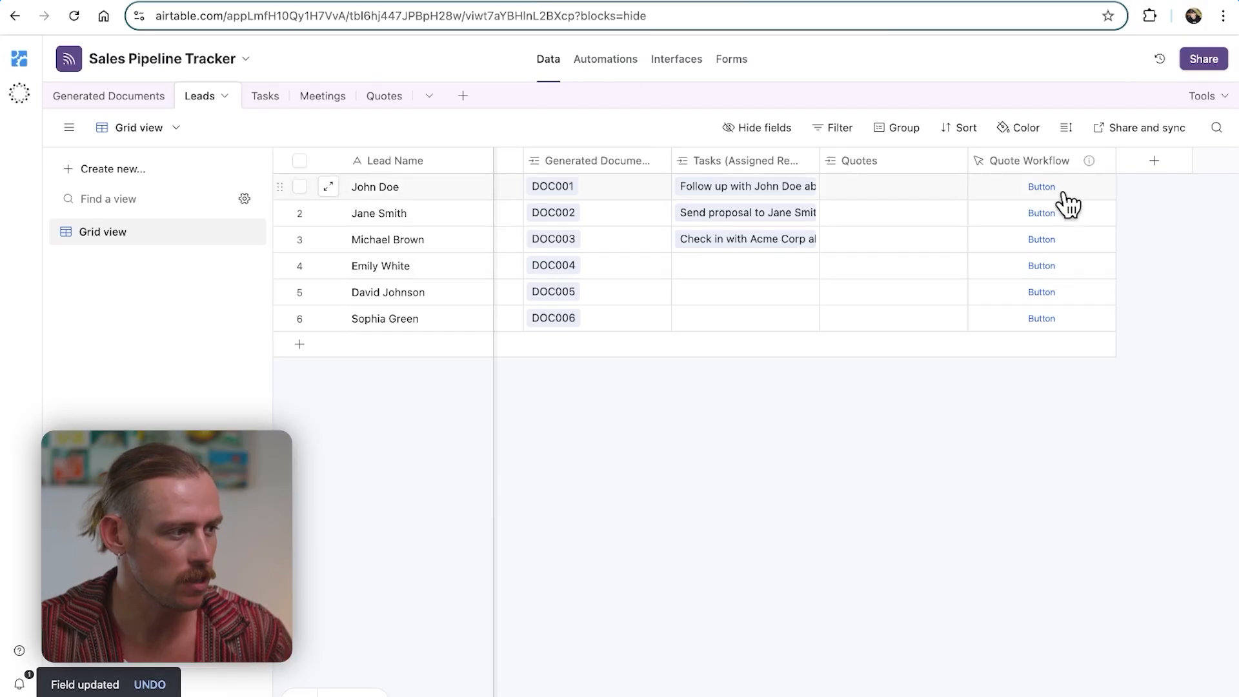
# Click John Doe's Quote Workflow button to send his lead details to n8n
pyautogui.click(1041, 187)
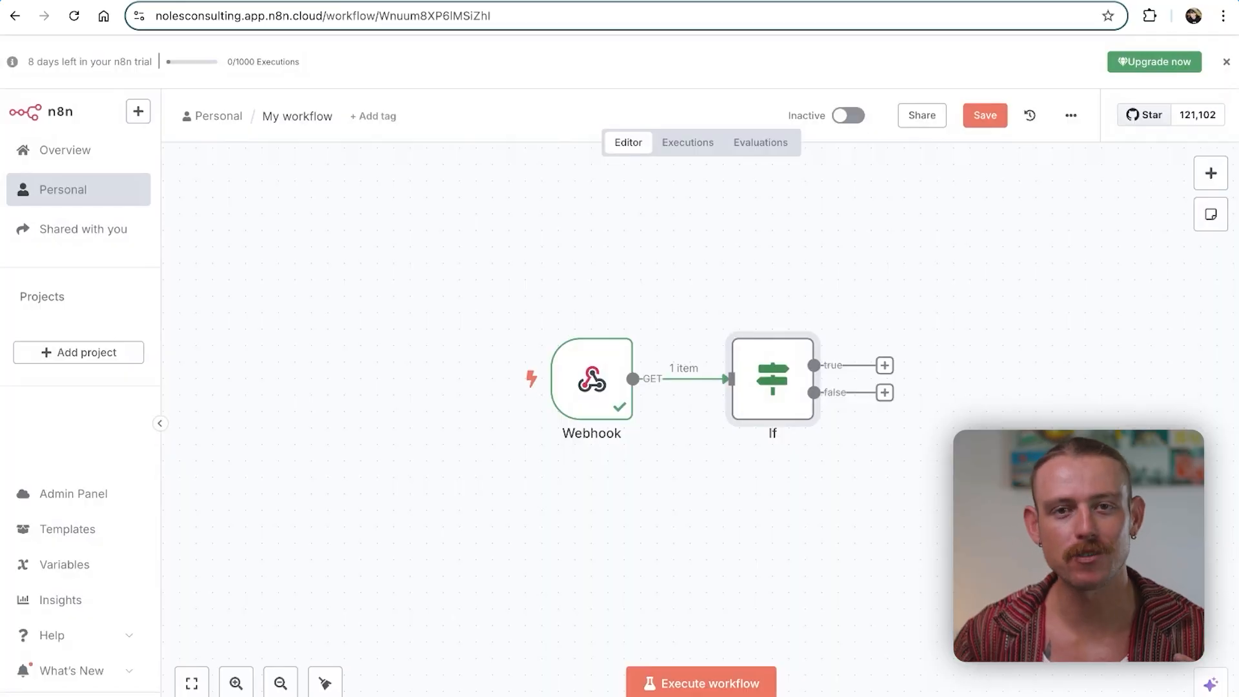
pyautogui.moveTo(655, 20)
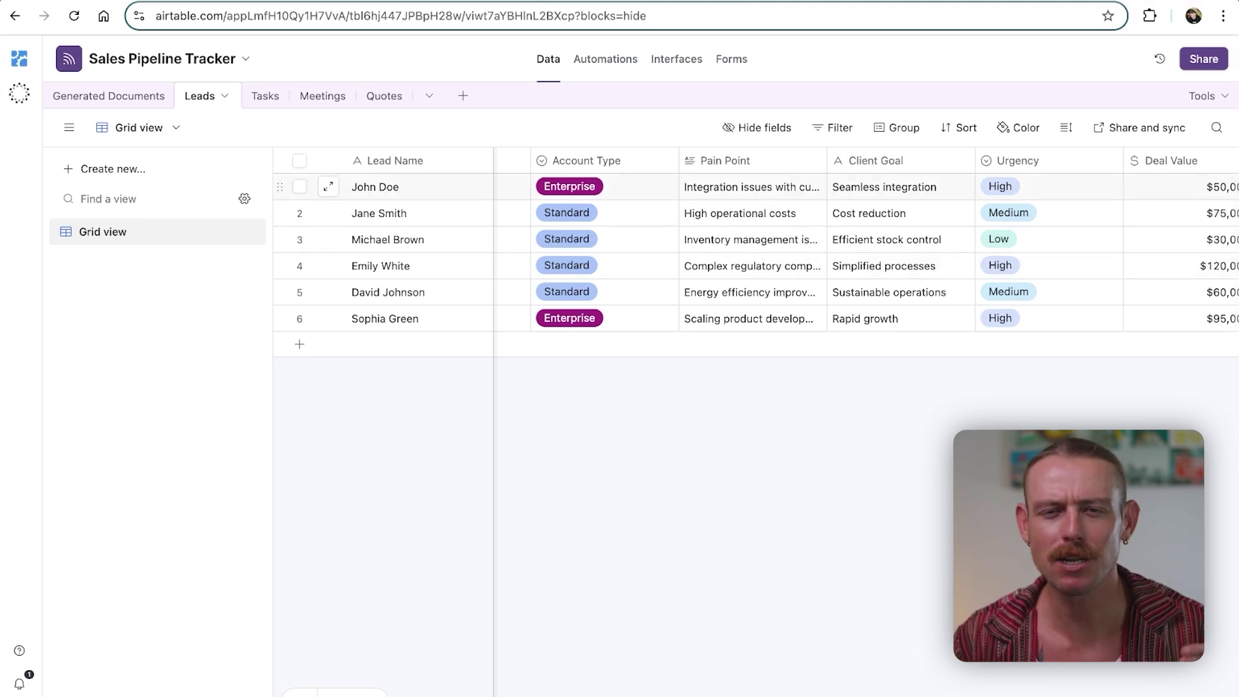
pyautogui.moveTo(380, 212)
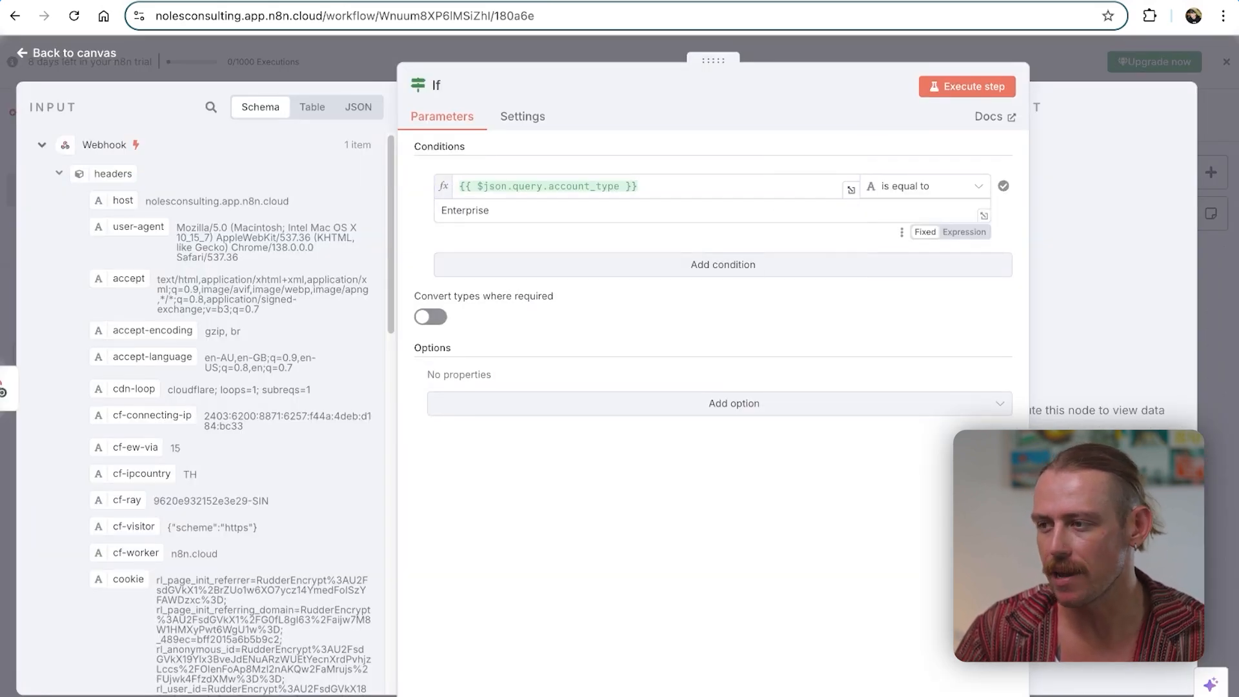
# Return to the workflow canvas after setting the account_type equals Enterprise condition
pyautogui.click(74, 52)
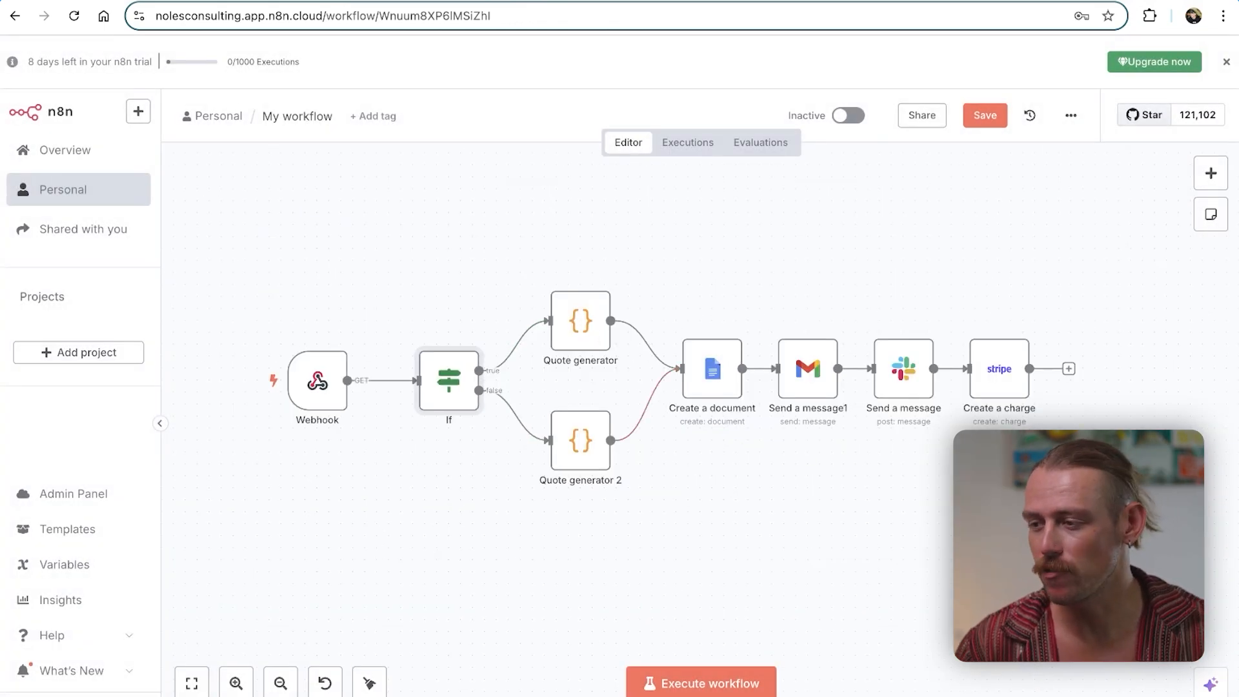
# Add an Airtable record action step after the Stripe Create a charge node
pyautogui.doubleClick(447, 380)
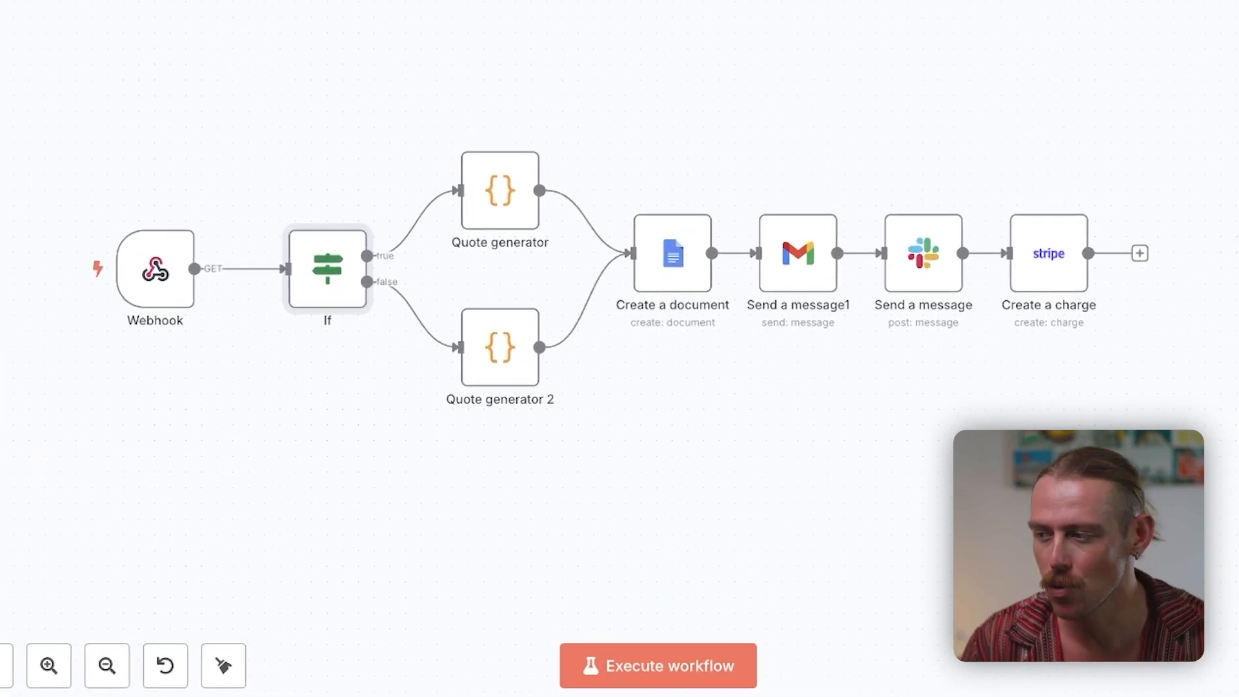
pyautogui.moveTo(798, 272)
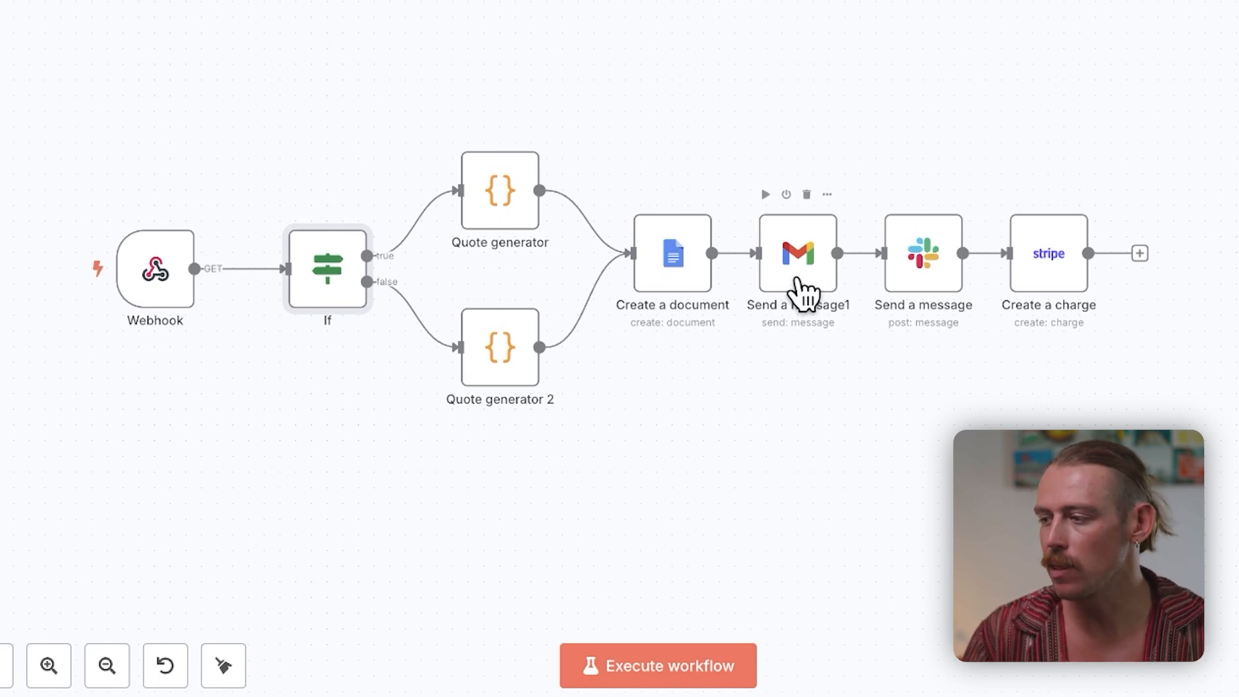
pyautogui.moveTo(956, 320)
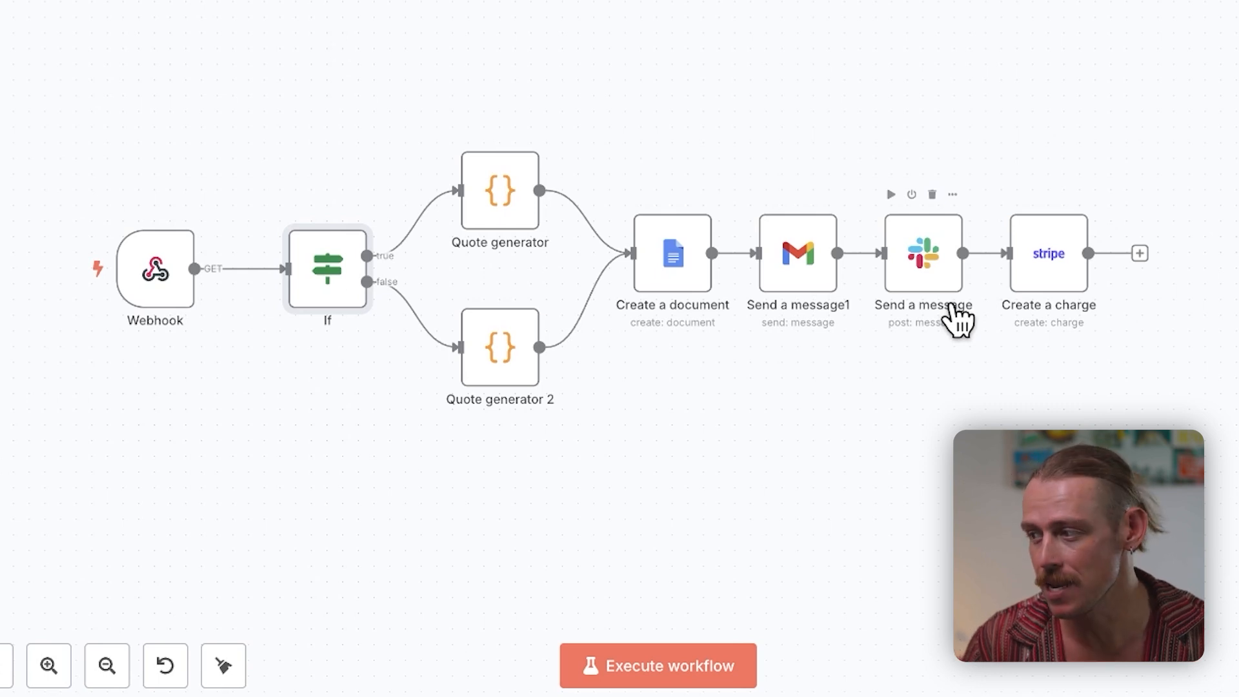
pyautogui.moveTo(1070, 297)
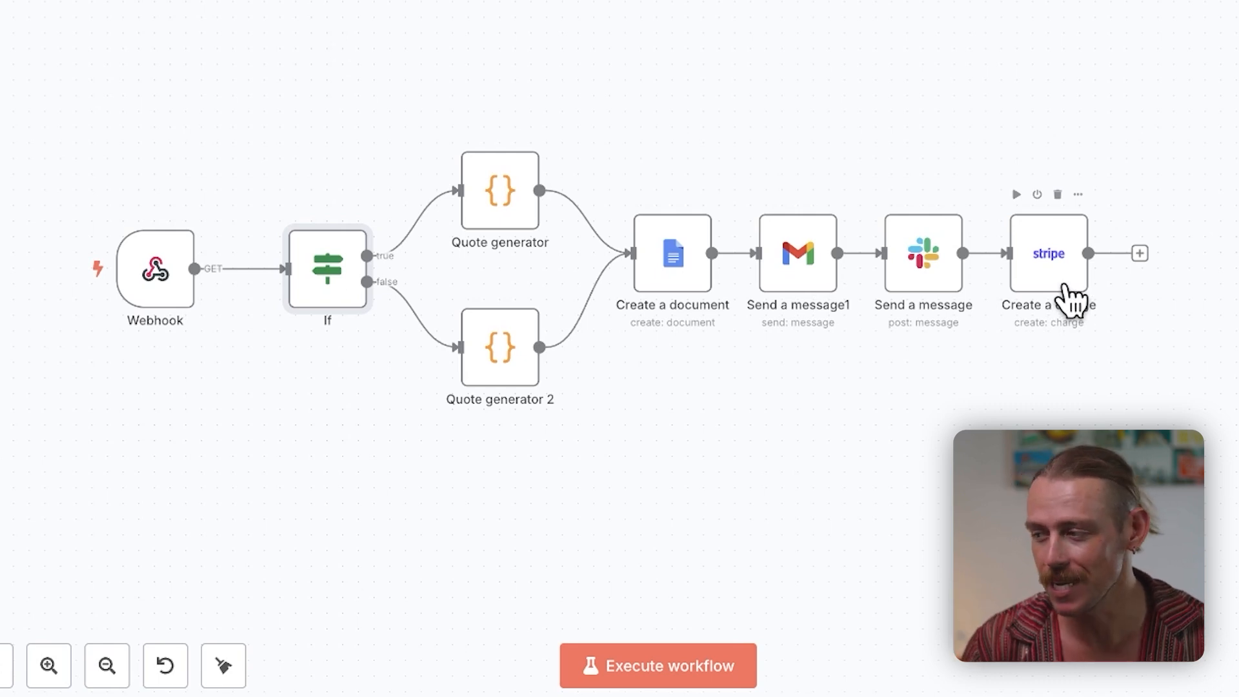
pyautogui.moveTo(1063, 296)
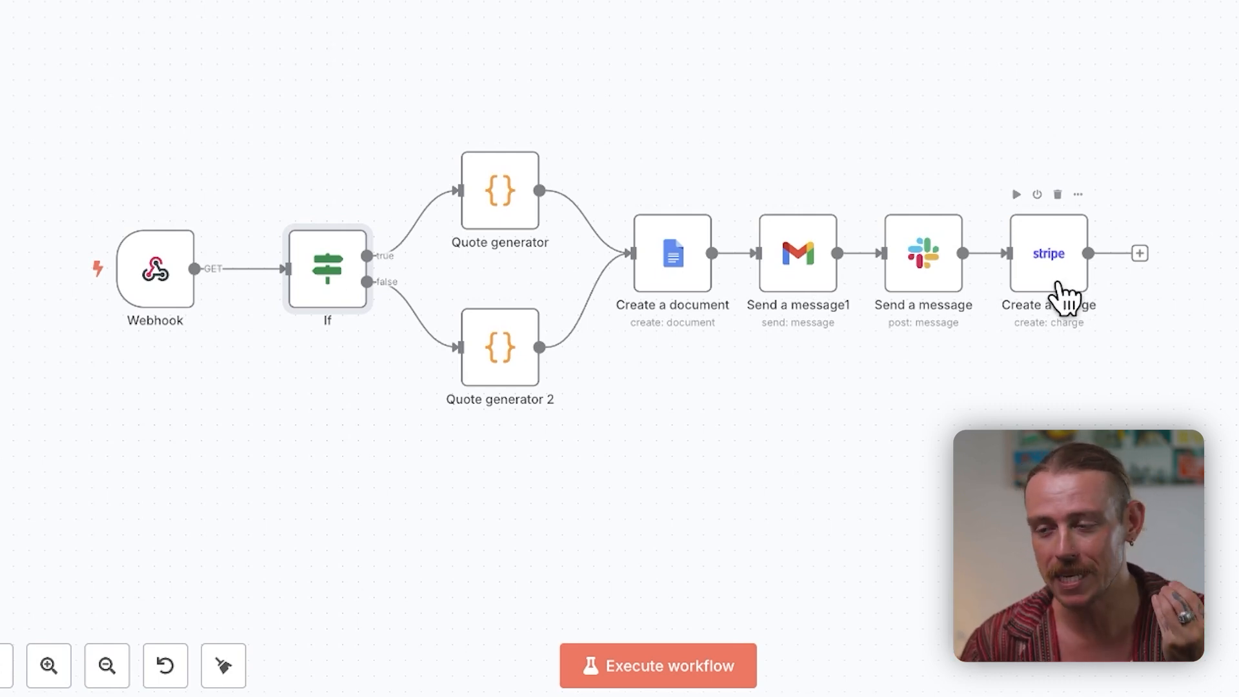
pyautogui.moveTo(1057, 296)
pyautogui.write('airta')
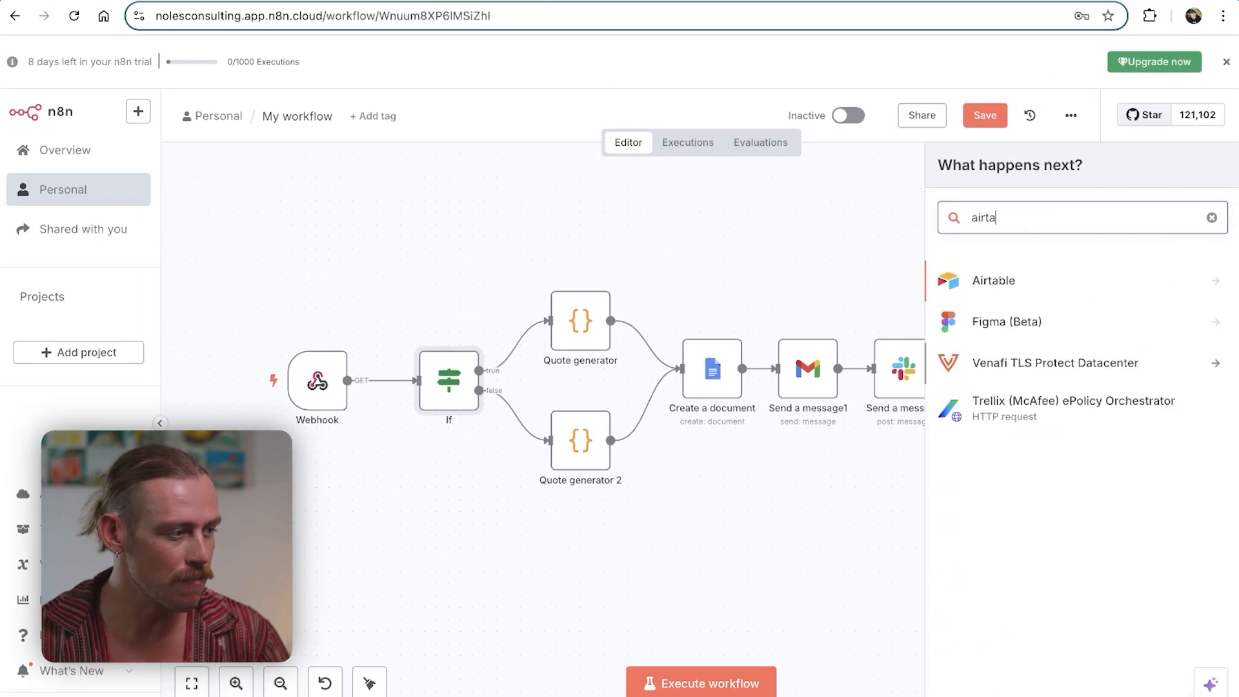
pyautogui.click(992, 279)
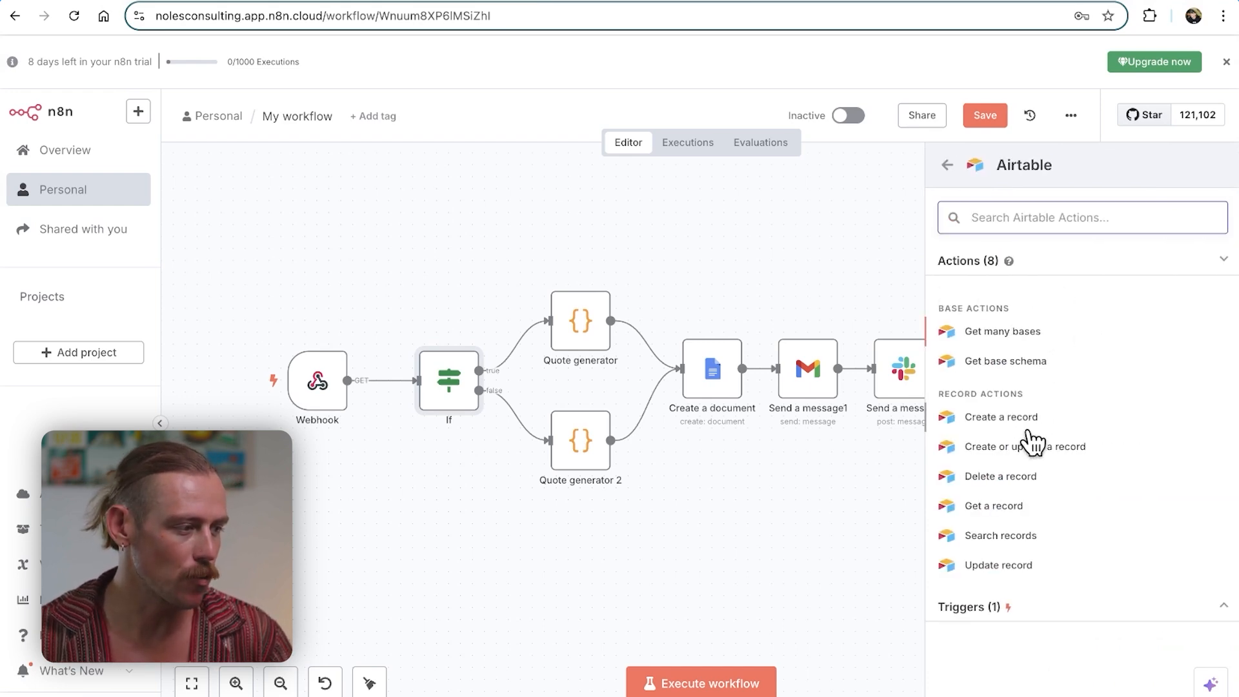
pyautogui.click(997, 564)
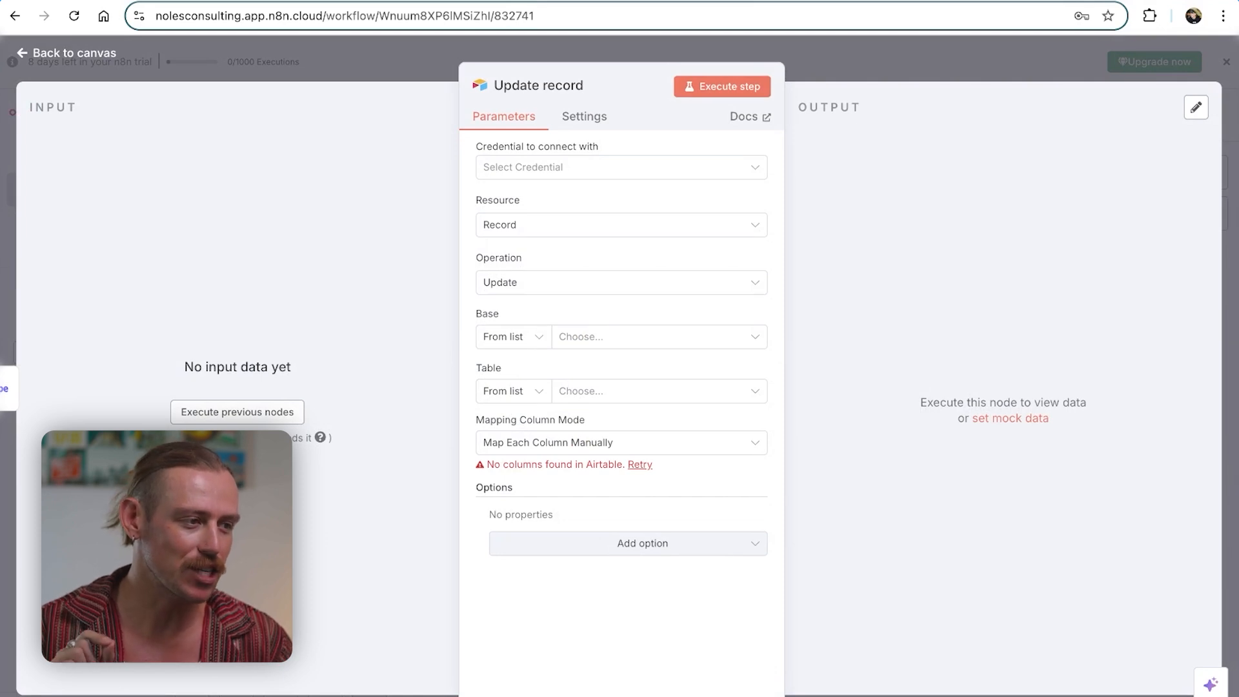
pyautogui.click(620, 166)
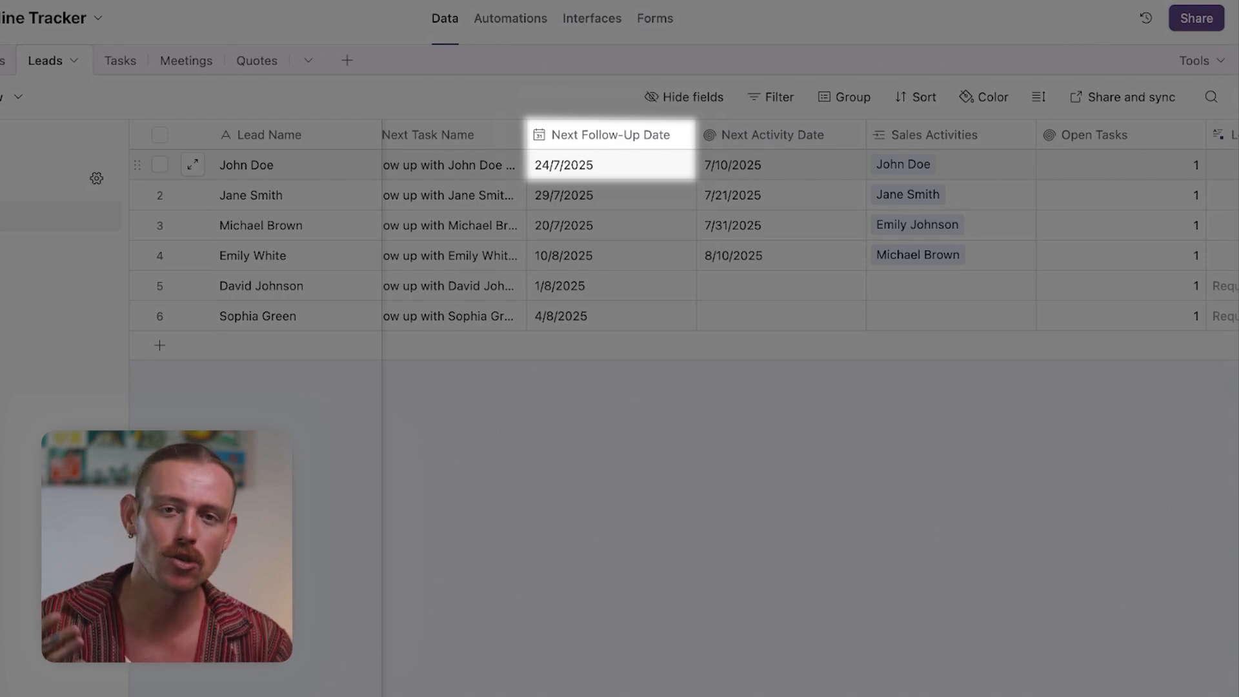
# Open the Quotes table in the Sales Pipeline Tracker base
pyautogui.click(257, 60)
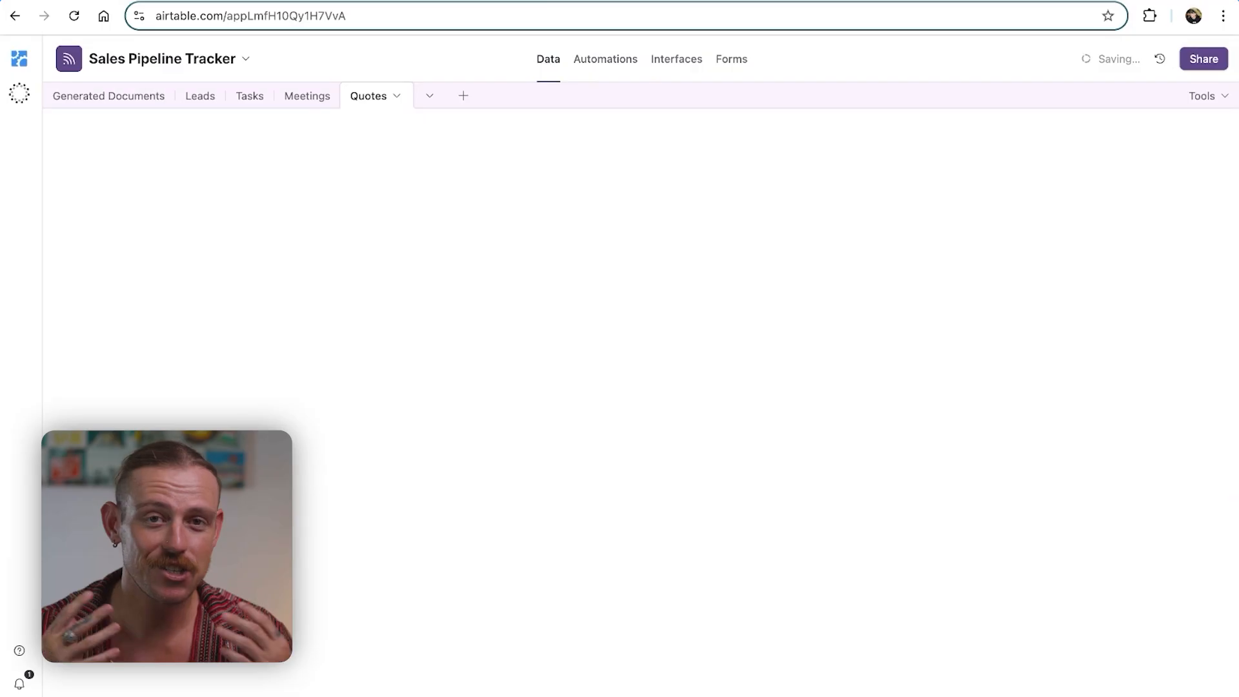
# Review John Doe's quote in the Quotes grid, then open the Interfaces editor
pyautogui.click(368, 96)
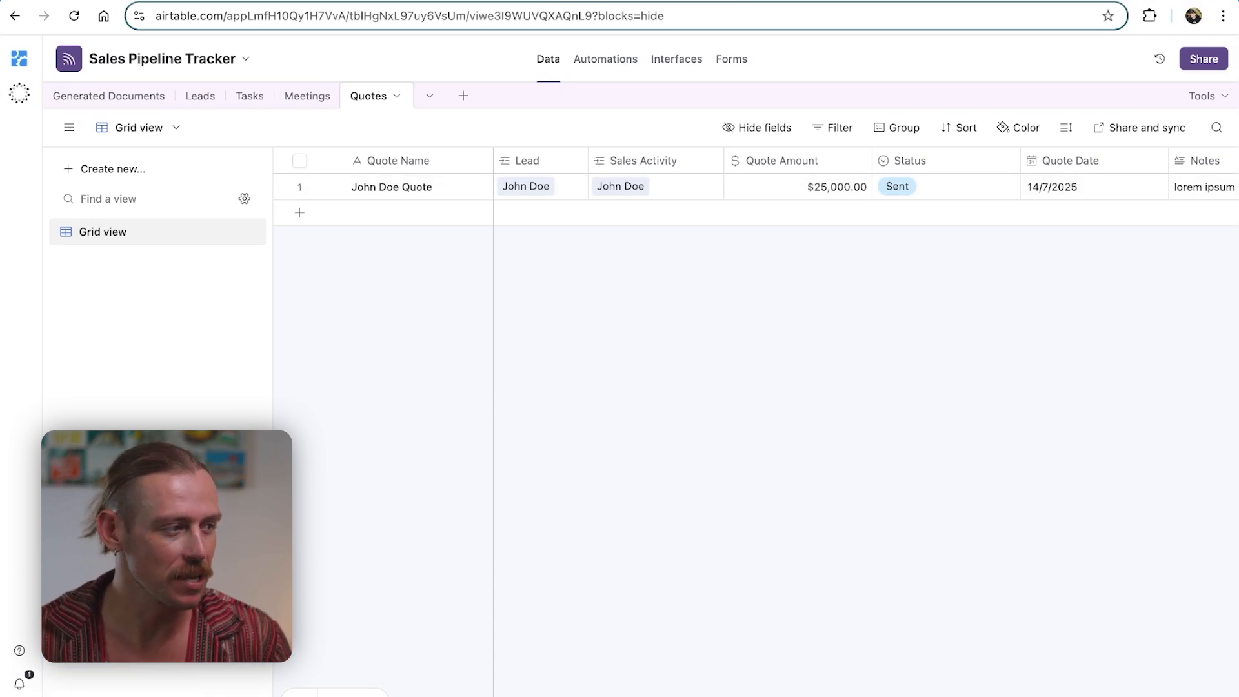
pyautogui.click(865, 187)
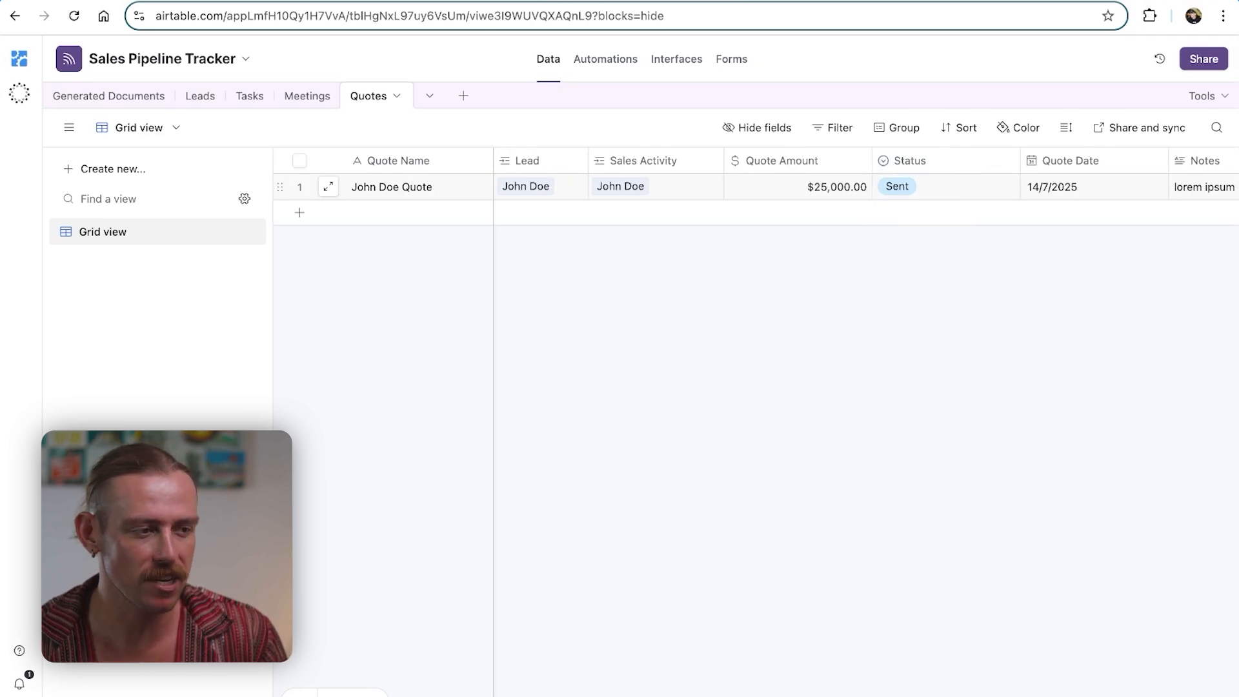
pyautogui.click(676, 59)
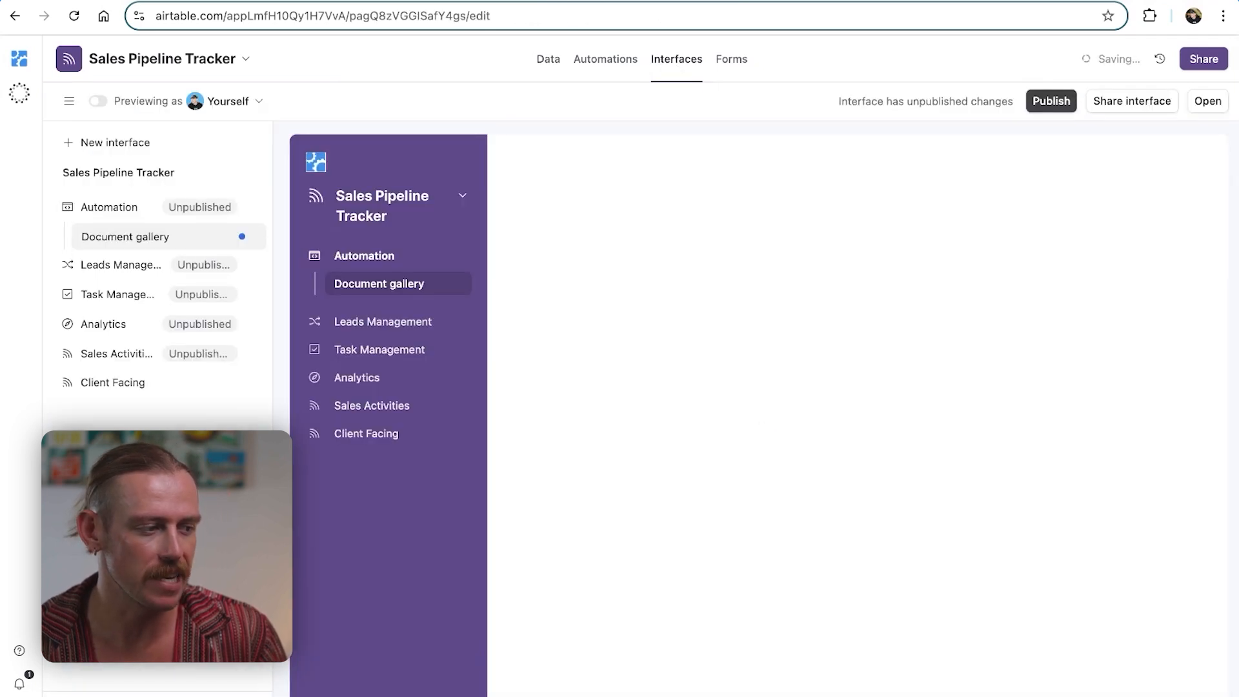
# Add a button action to the Quote record page under Client Facing
pyautogui.click(379, 284)
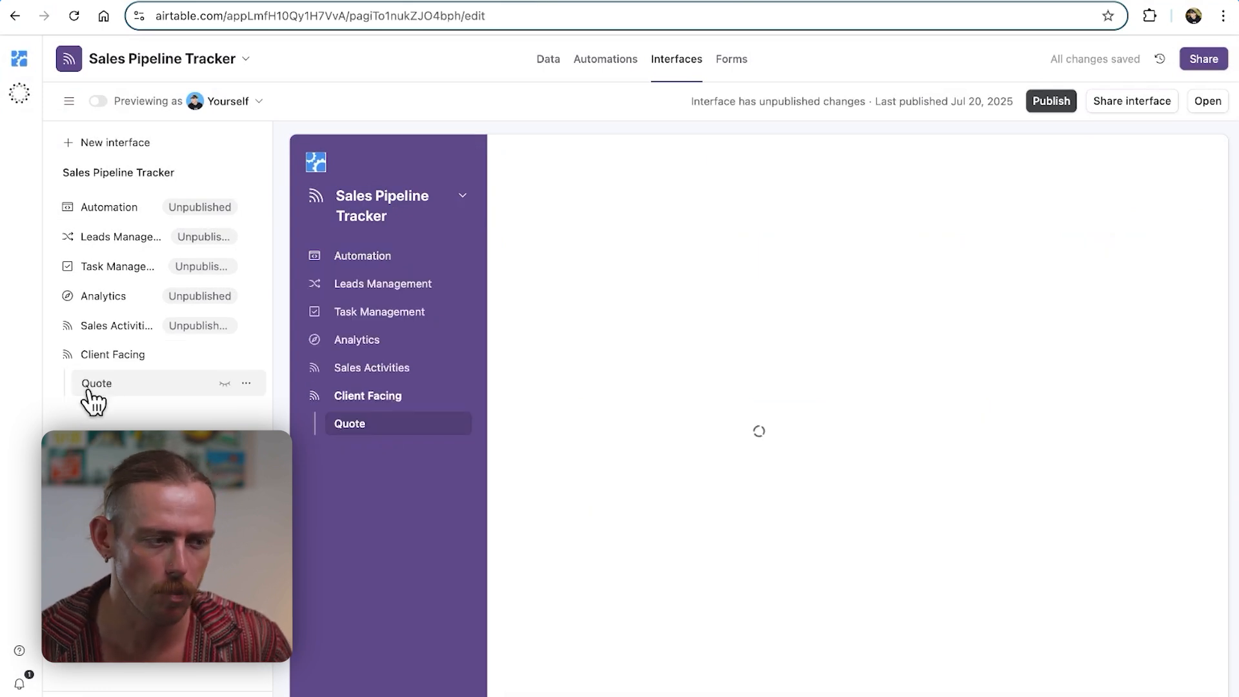
pyautogui.click(97, 383)
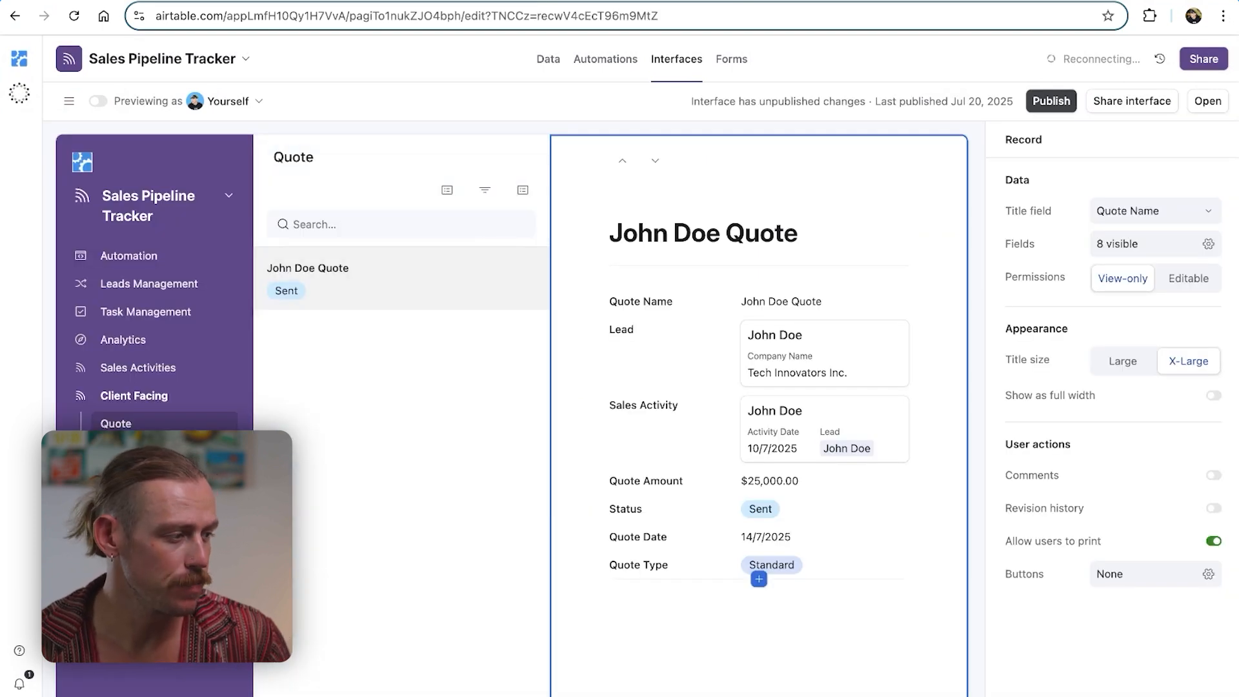
pyautogui.click(1208, 574)
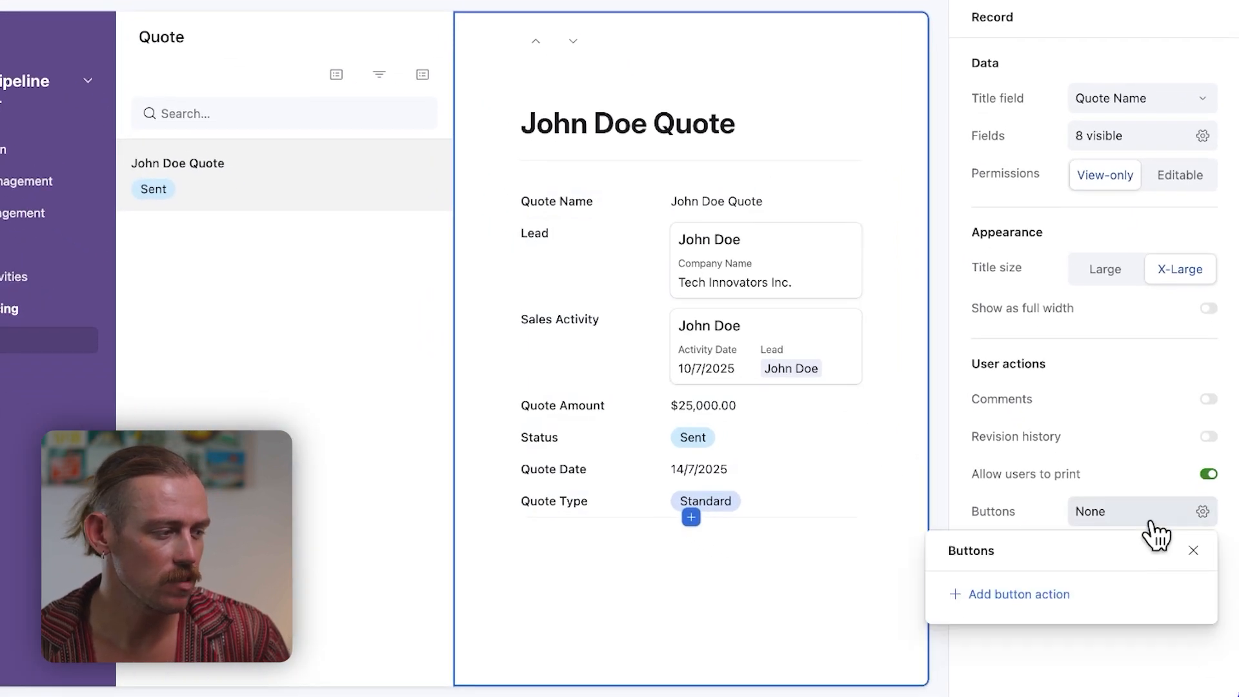
pyautogui.click(1019, 594)
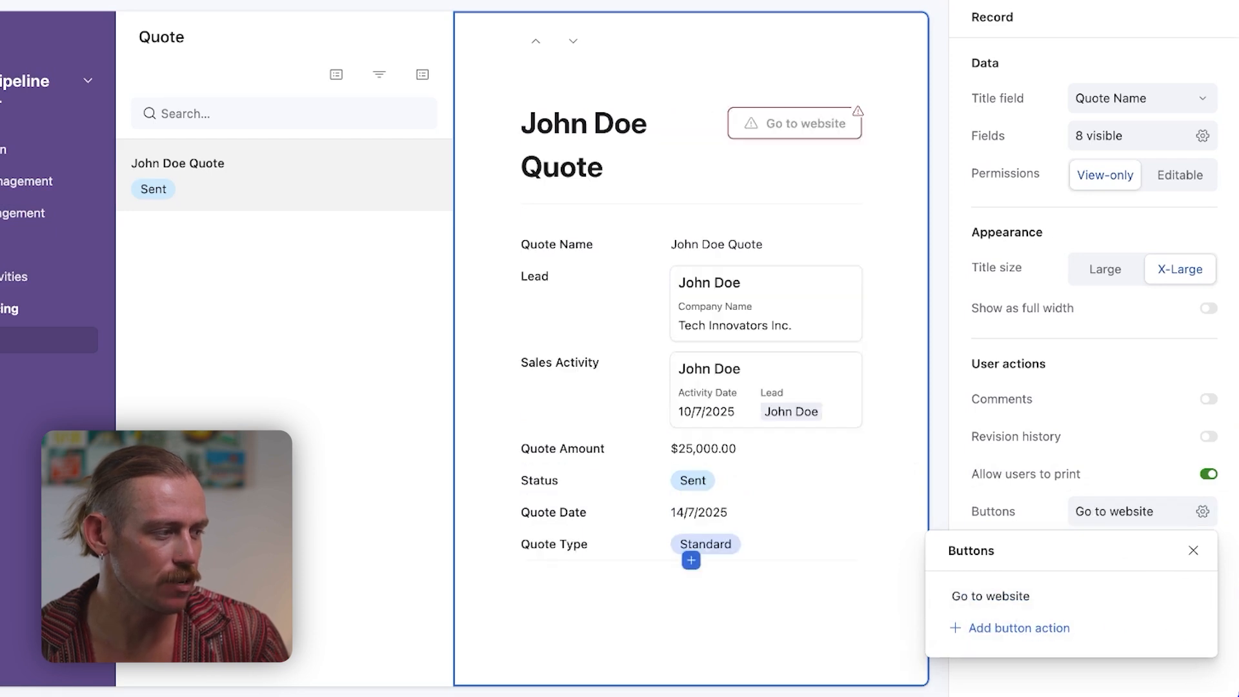
pyautogui.click(990, 596)
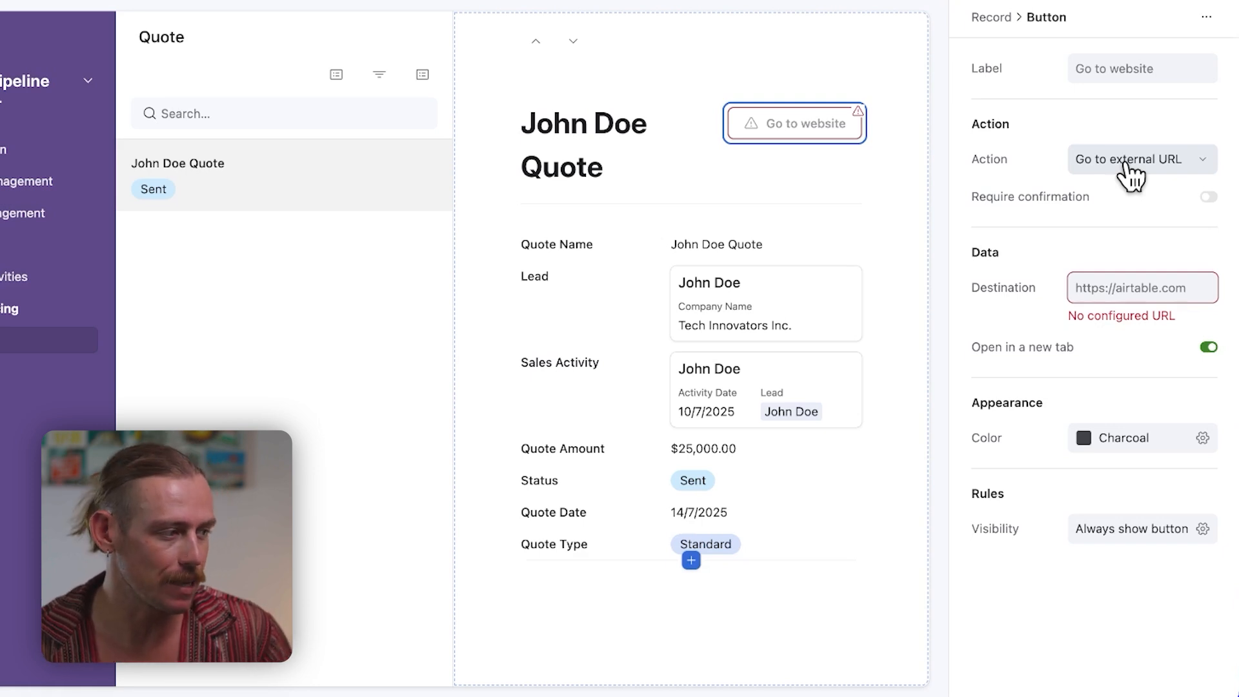
pyautogui.moveTo(1174, 200)
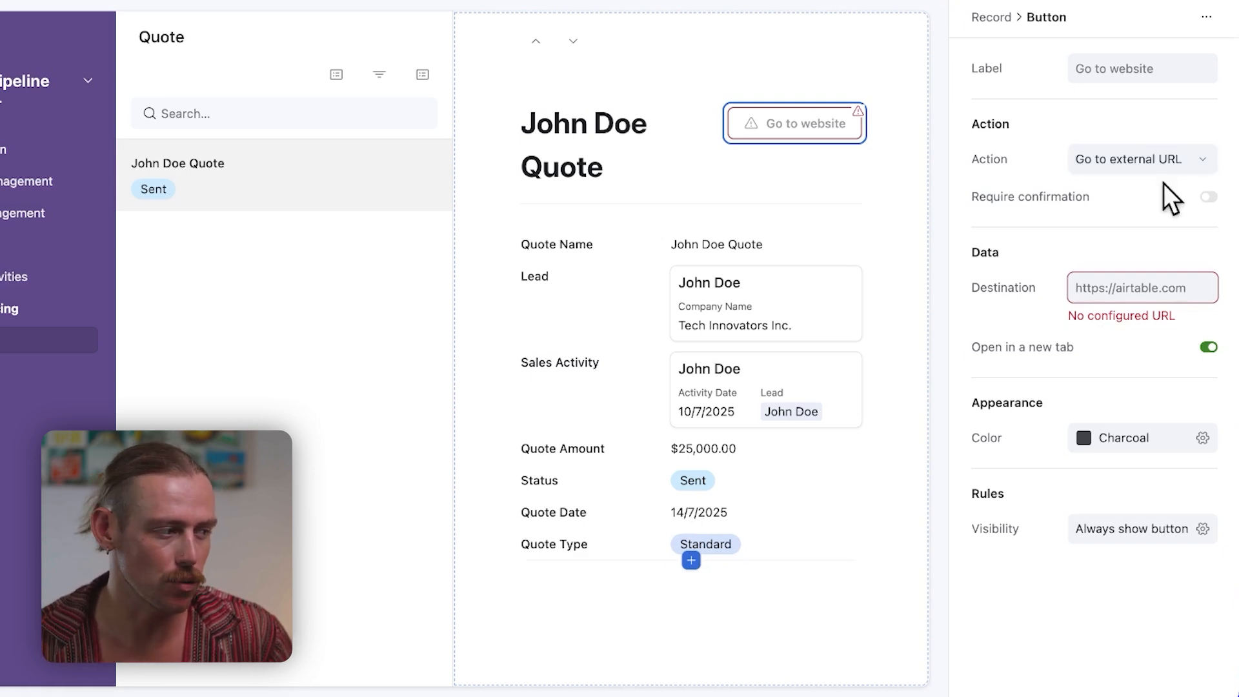
# Set the button to run a new automation named Quote Approval Flow
pyautogui.click(1140, 158)
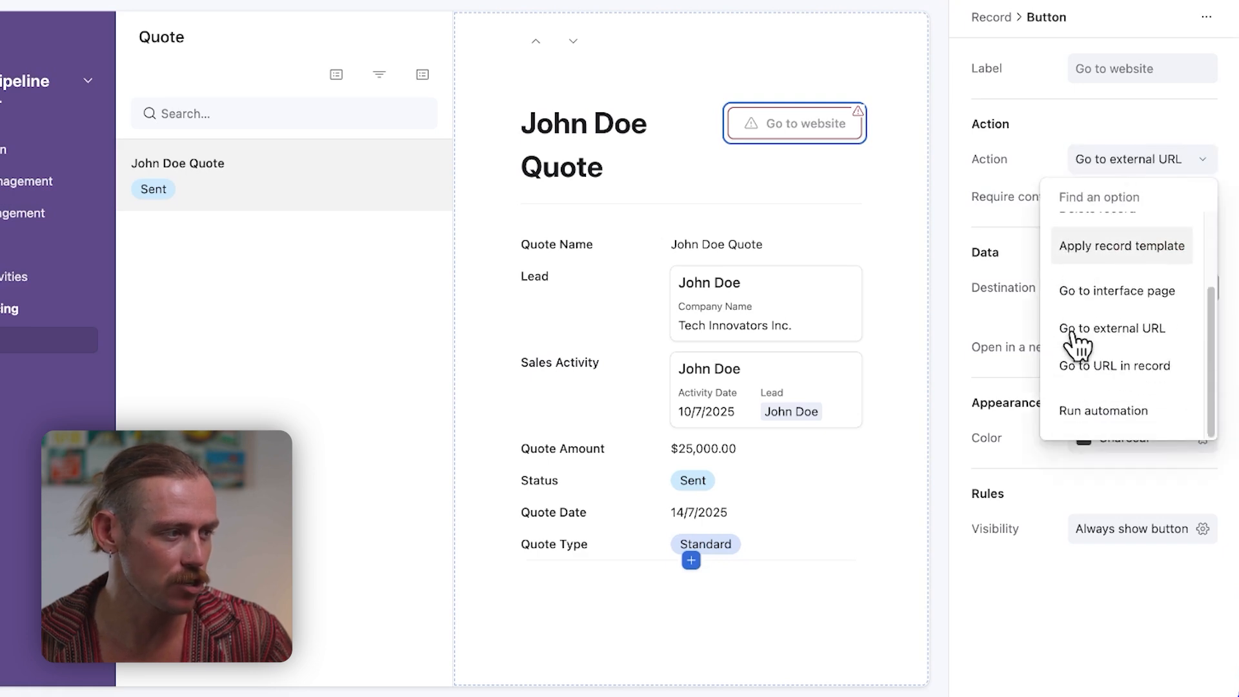
pyautogui.click(1104, 410)
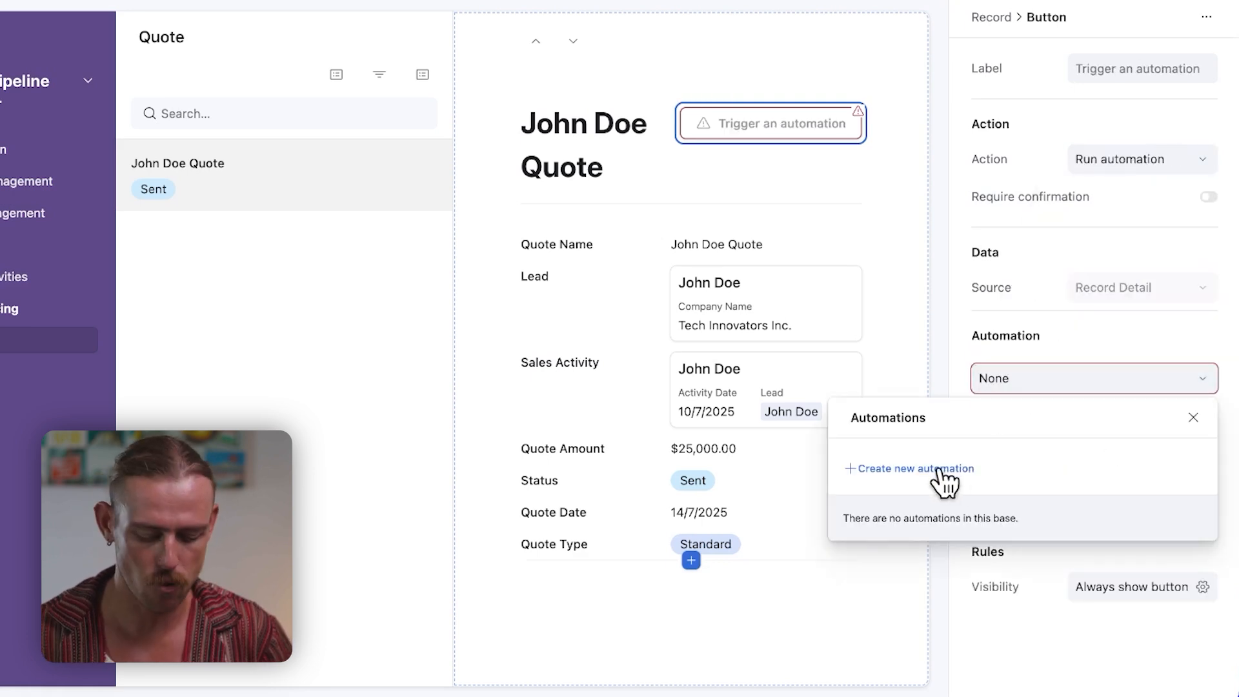
pyautogui.click(914, 468)
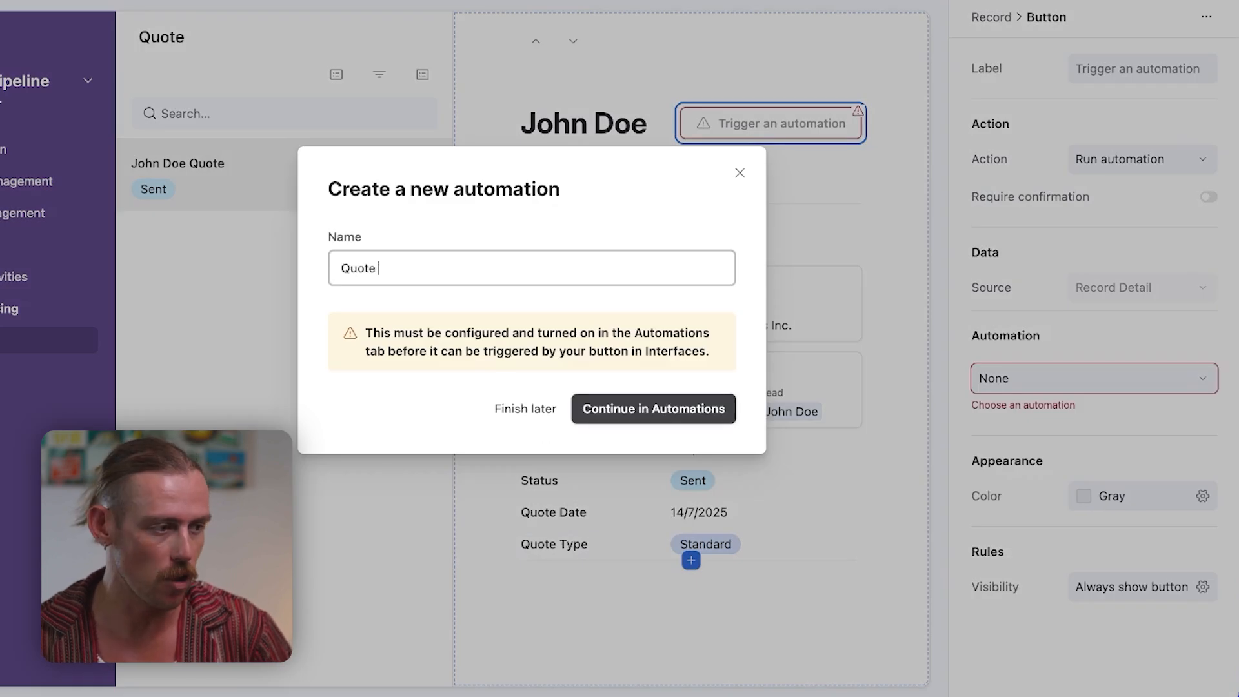
pyautogui.write('Approval Flow')
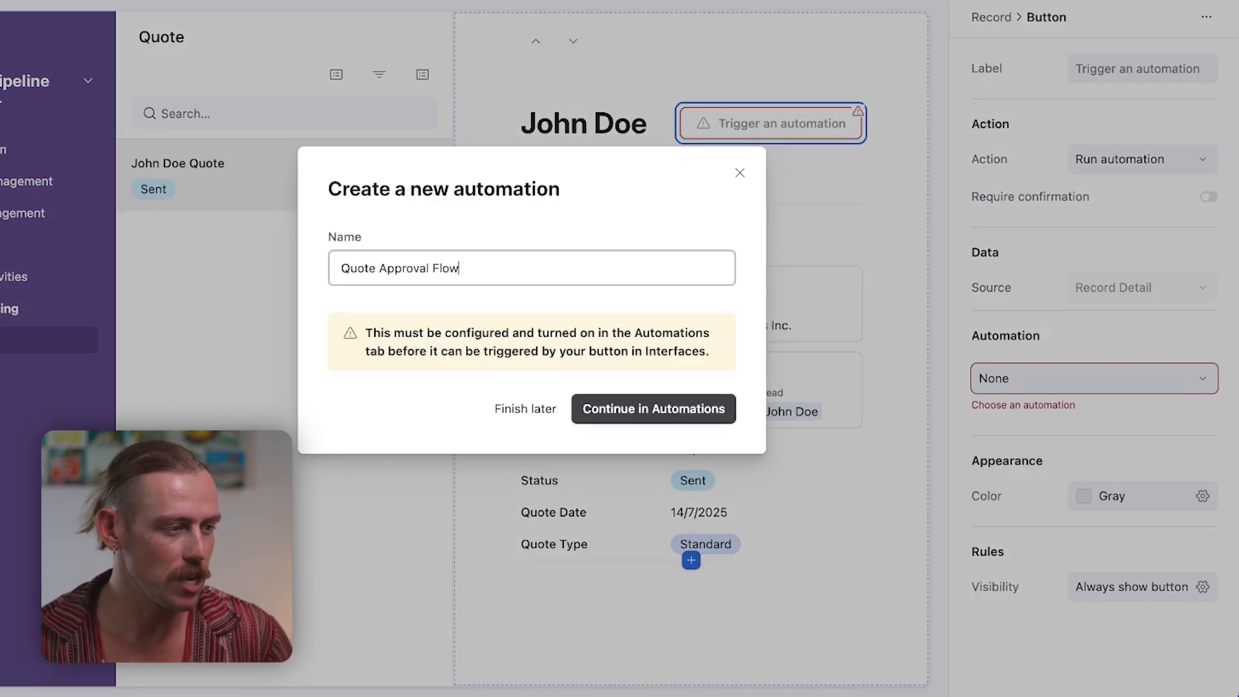
# Continue into the new automation and review the script building the webhook URL from record fields
pyautogui.click(652, 408)
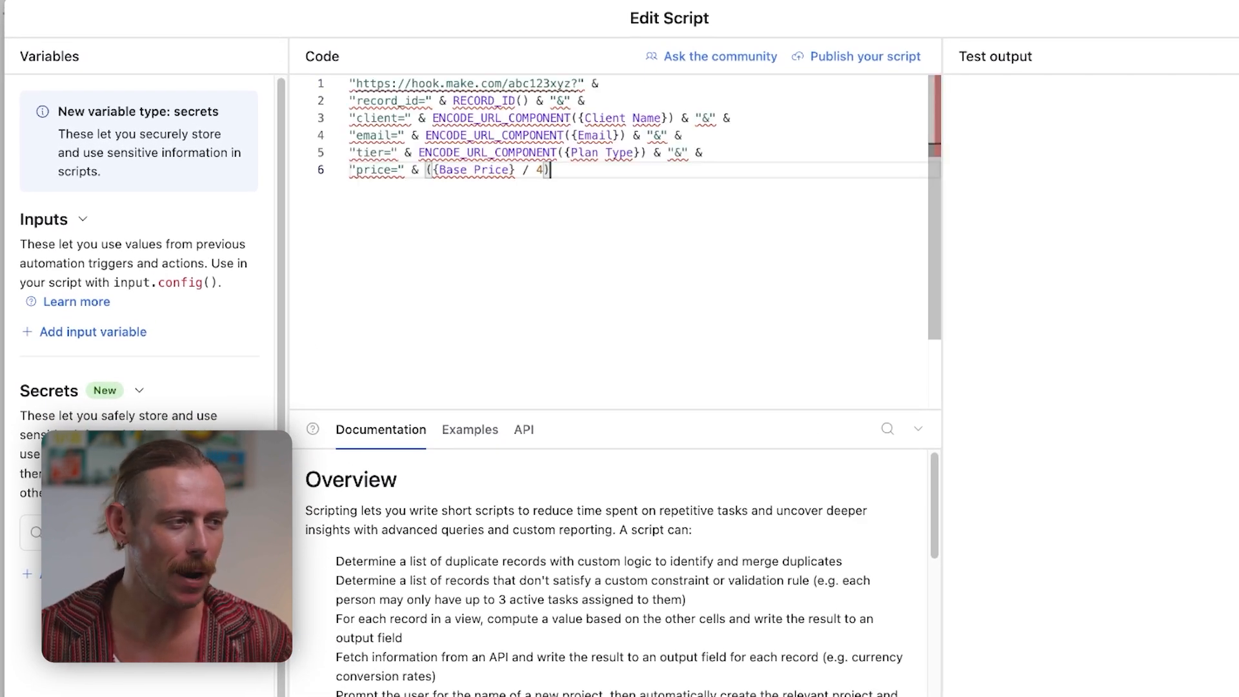
pyautogui.moveTo(880, 71)
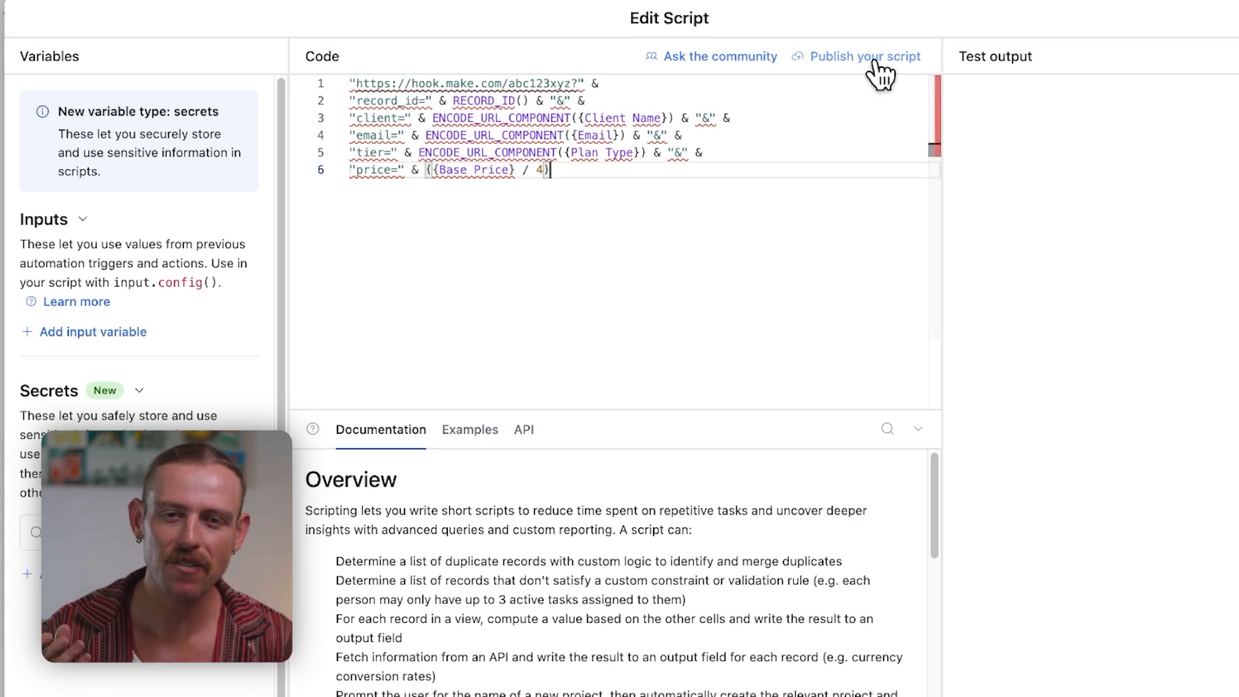
pyautogui.click(865, 56)
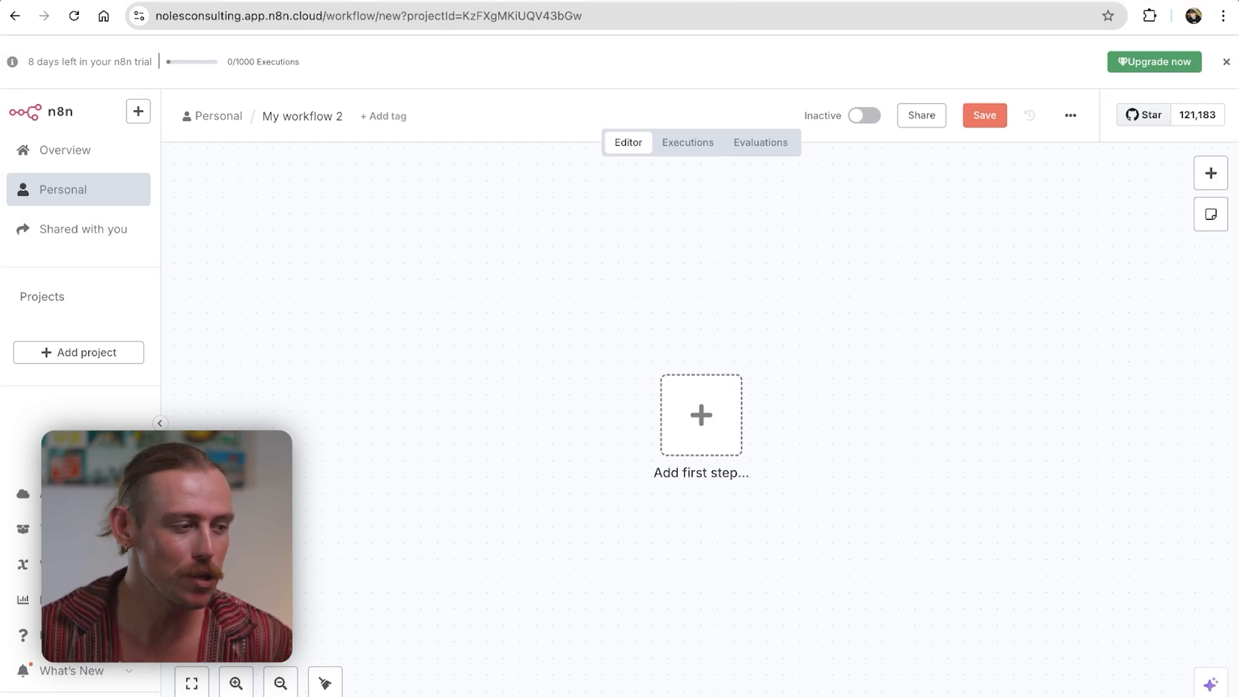
# Add the first trigger step on the blank canvas and search for 'webho'
pyautogui.click(700, 415)
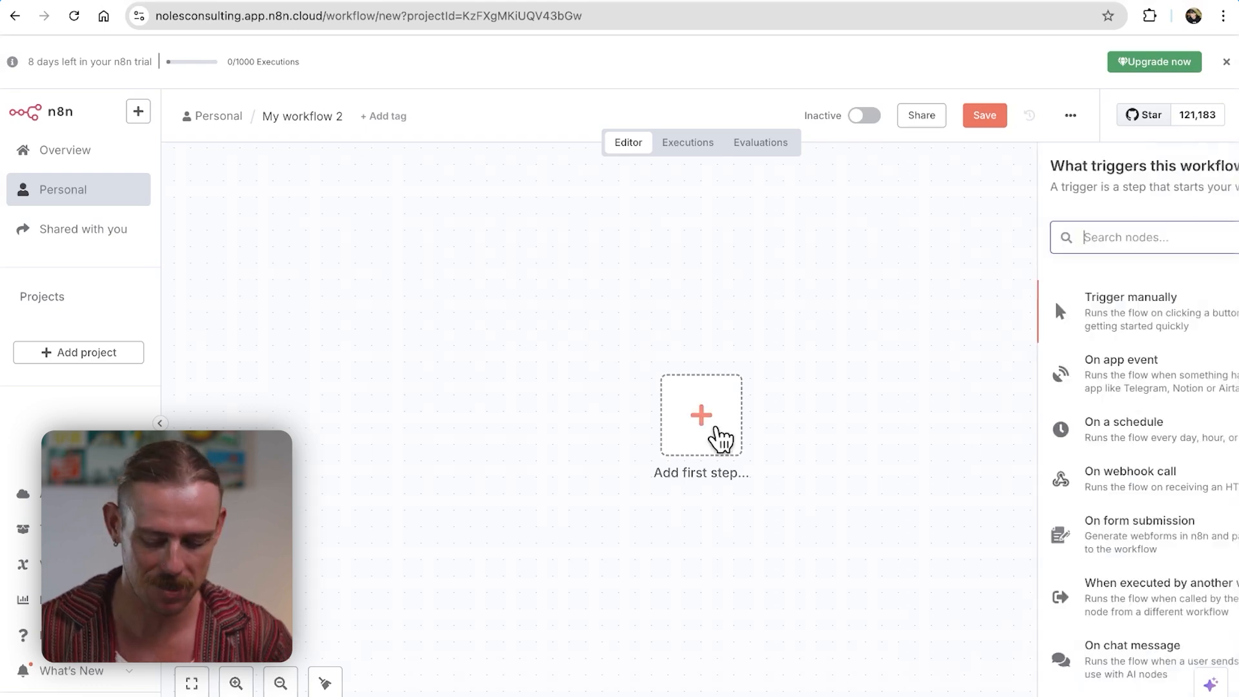
pyautogui.write('webhook-test/bc191a0e-dc40-4b32-8022-388c81c0448f"')
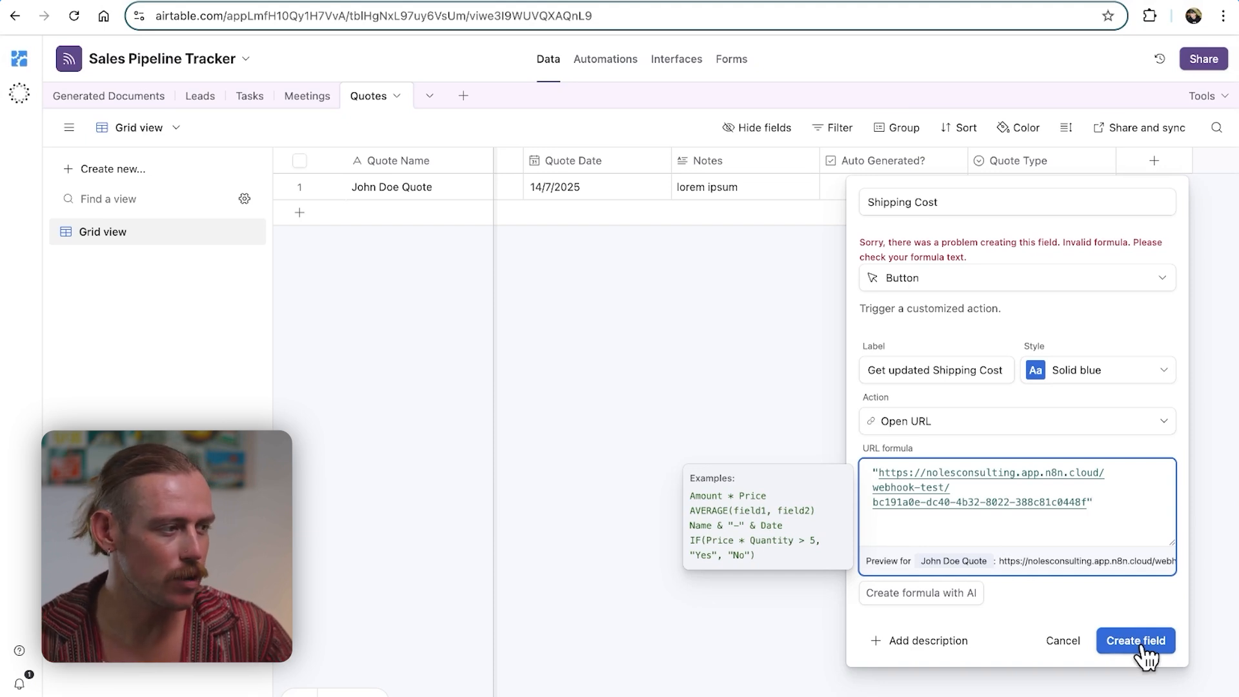
# Create the Shipping Cost button field and press it on John Doe Quote's row
pyautogui.click(1135, 640)
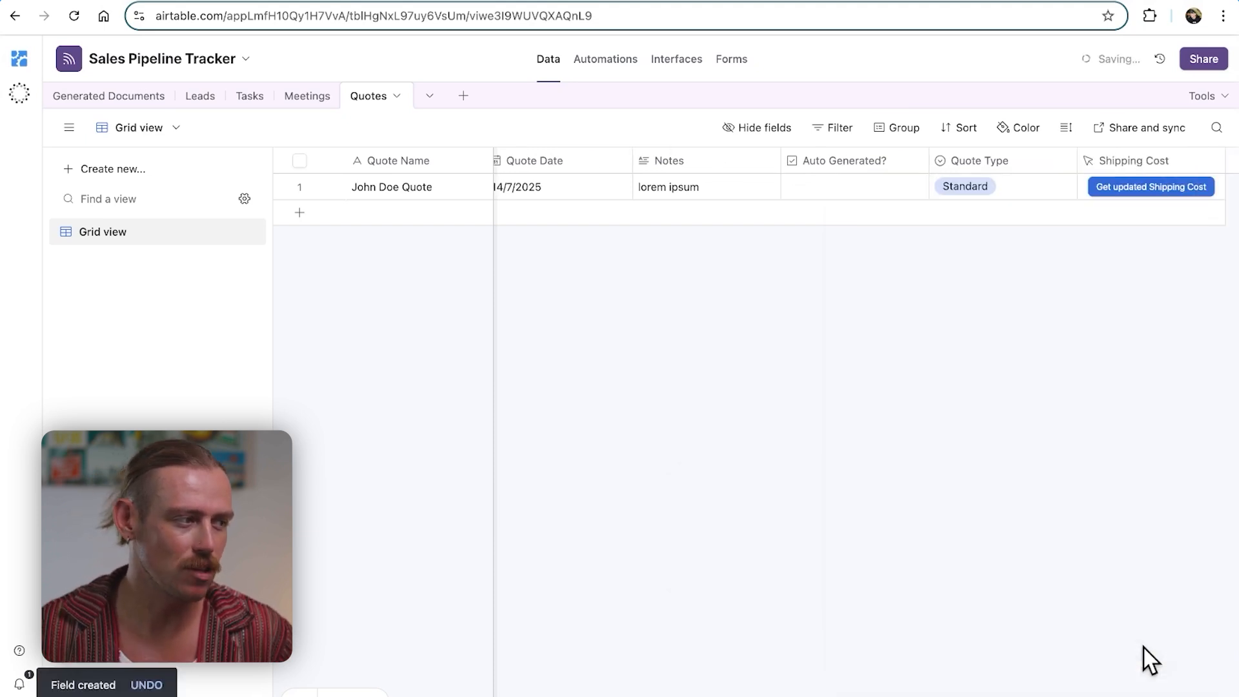
pyautogui.click(1149, 187)
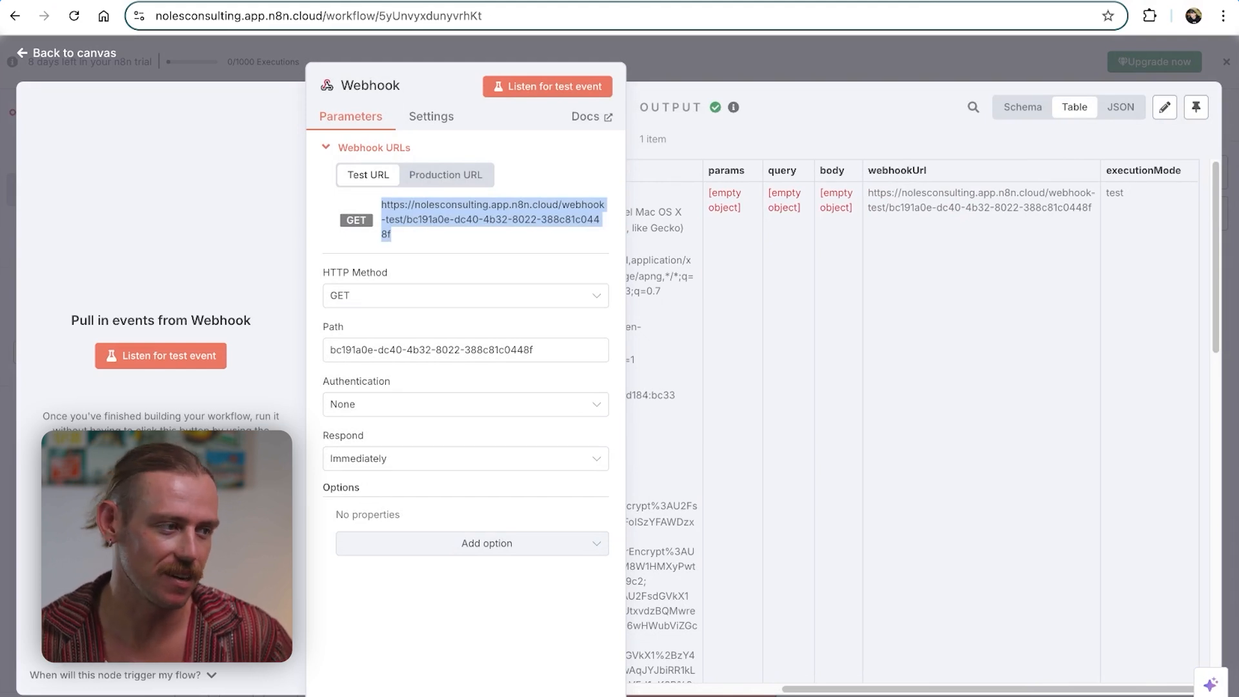
# Add a HubSpot step after the Webhook node, then go to the consultation booking page
pyautogui.click(67, 52)
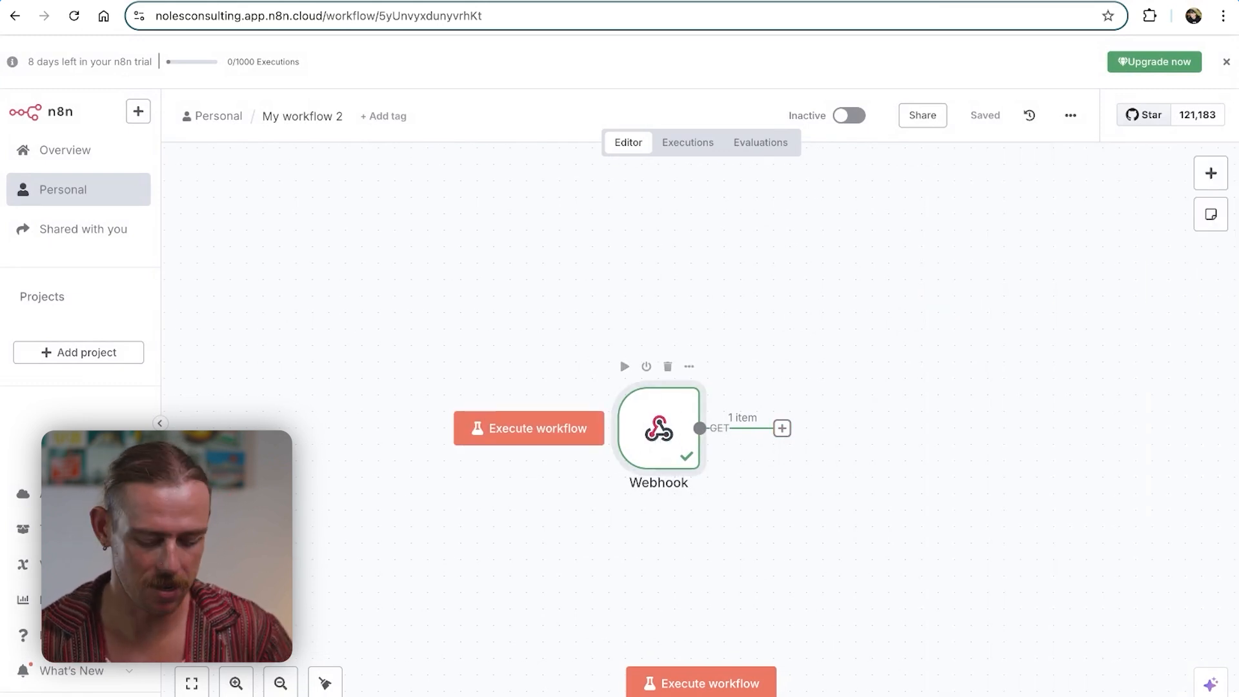
pyautogui.write('hub')
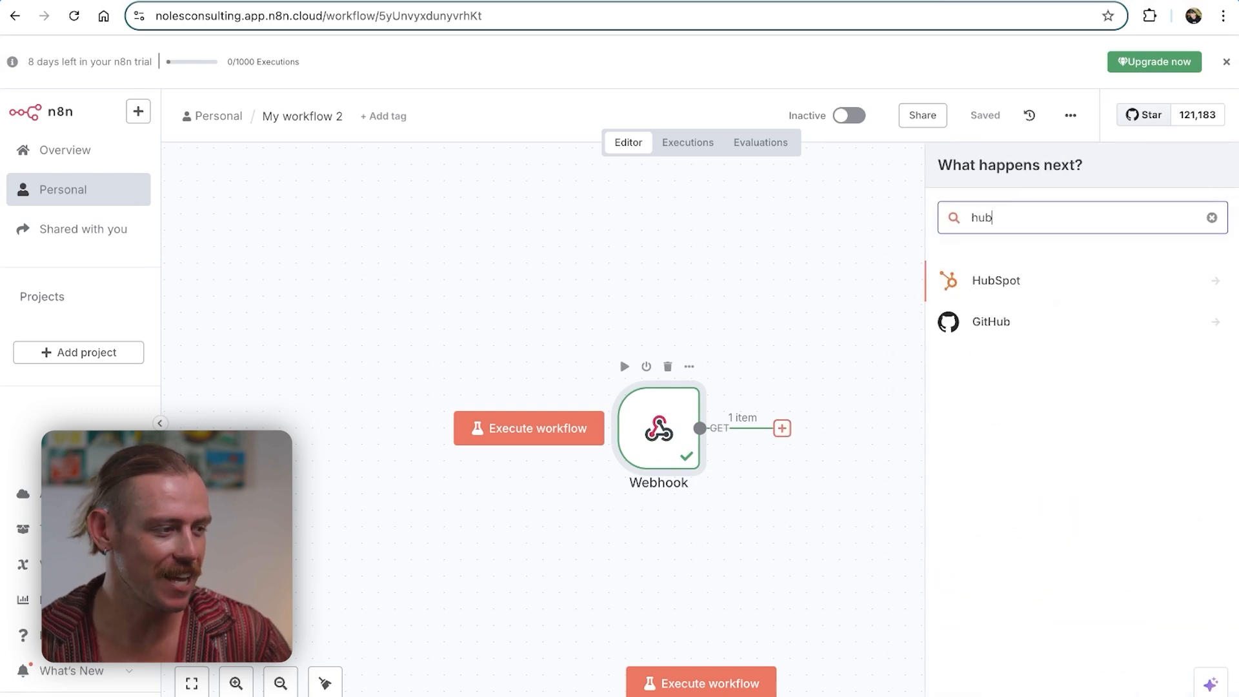
pyautogui.click(996, 279)
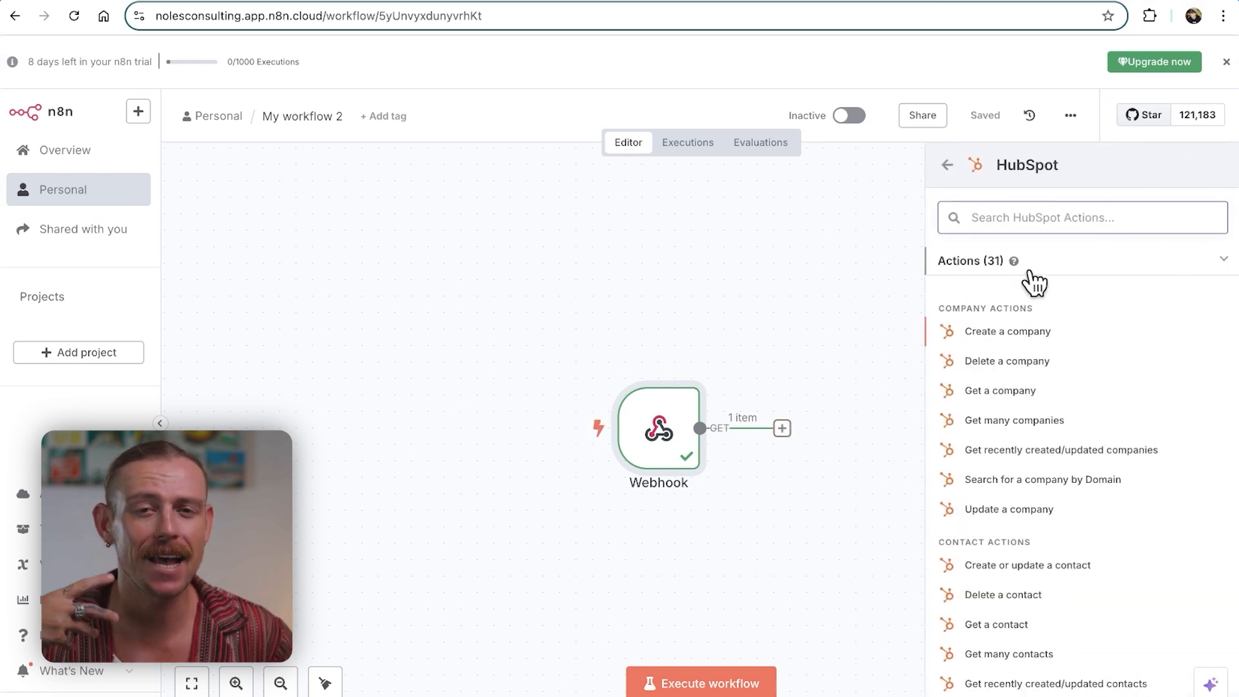
pyautogui.moveTo(1098, 567)
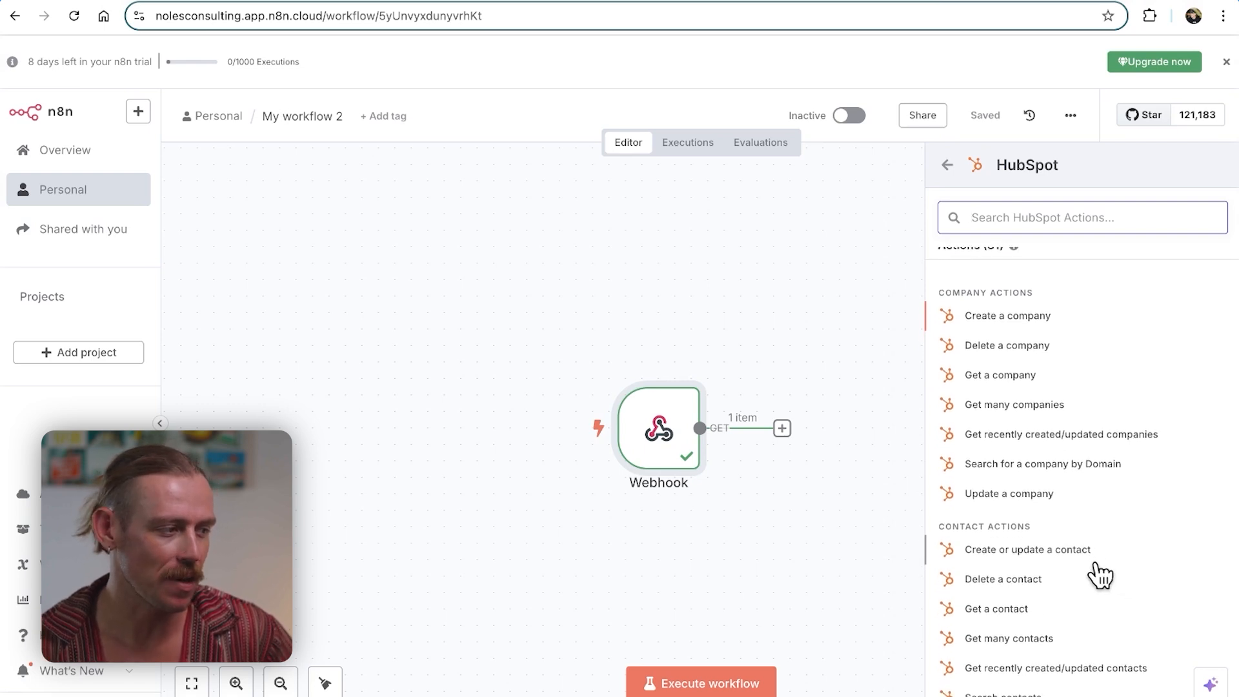
pyautogui.moveTo(1084, 482)
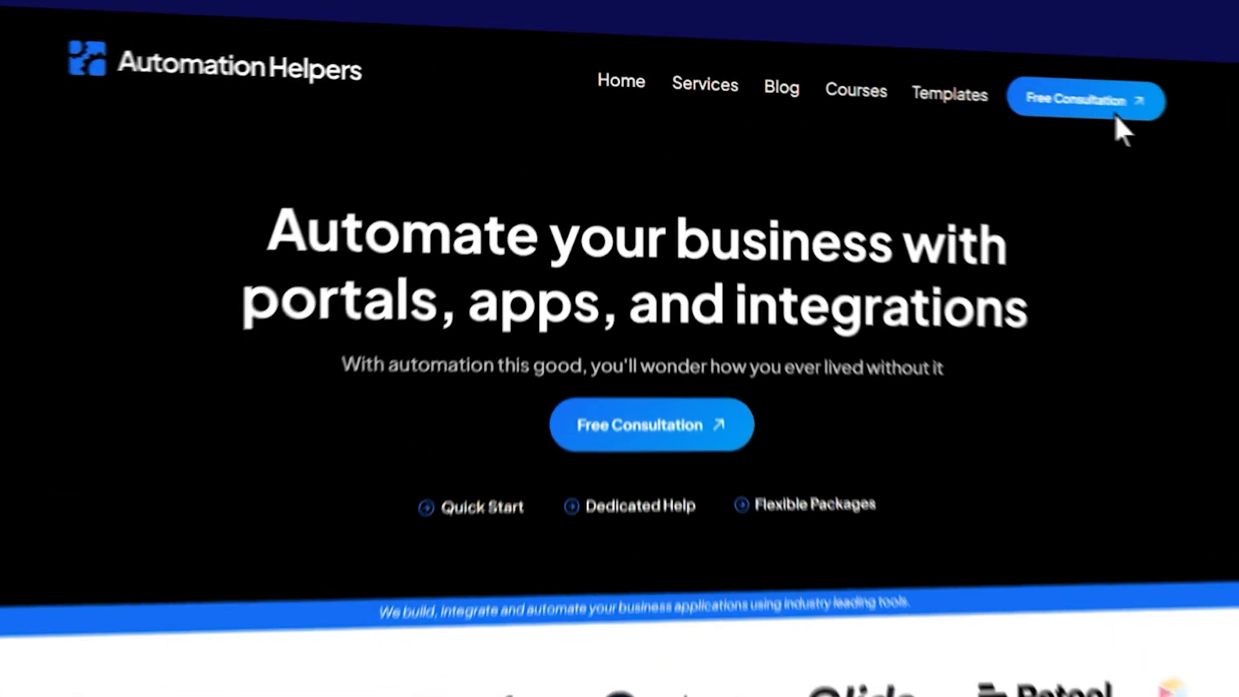
pyautogui.click(1085, 100)
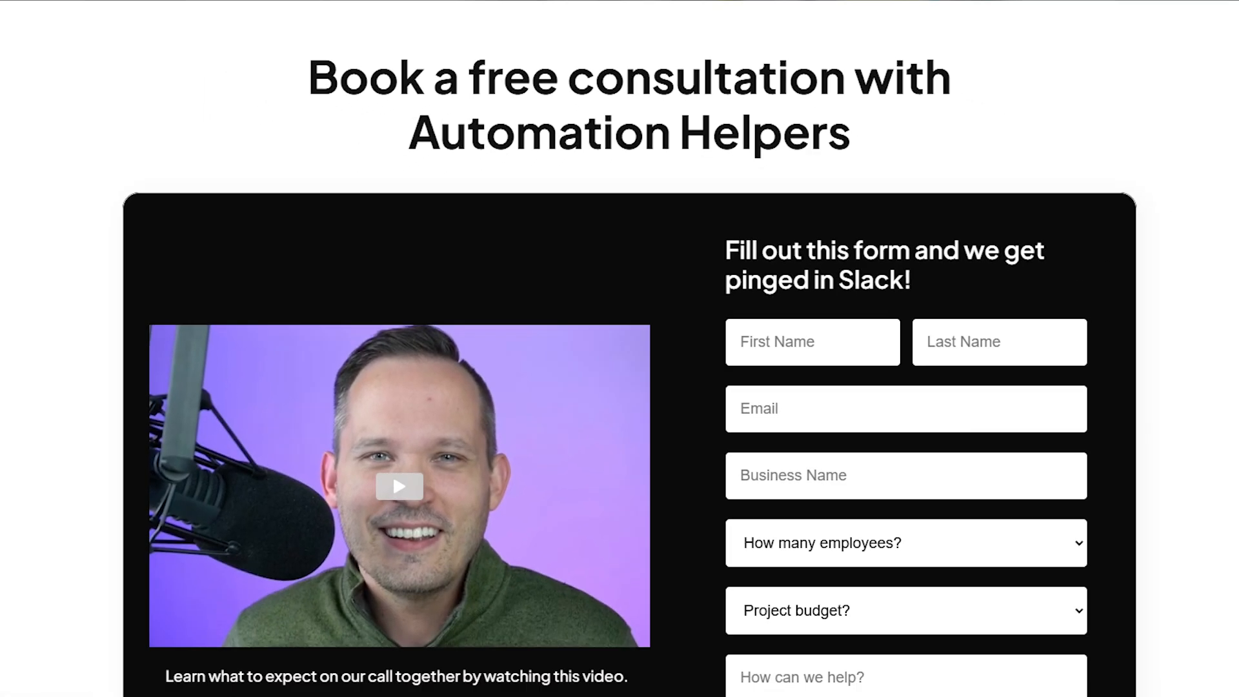